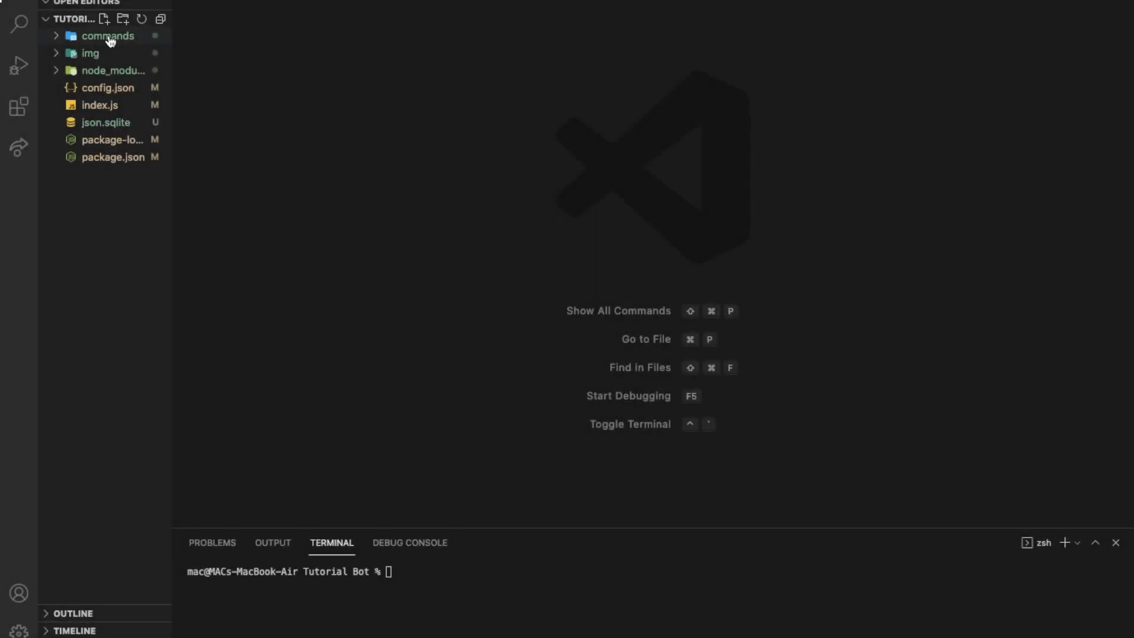
- Create a new empty lockdown.js file in the commands/Admin folder
left_click(109, 36)
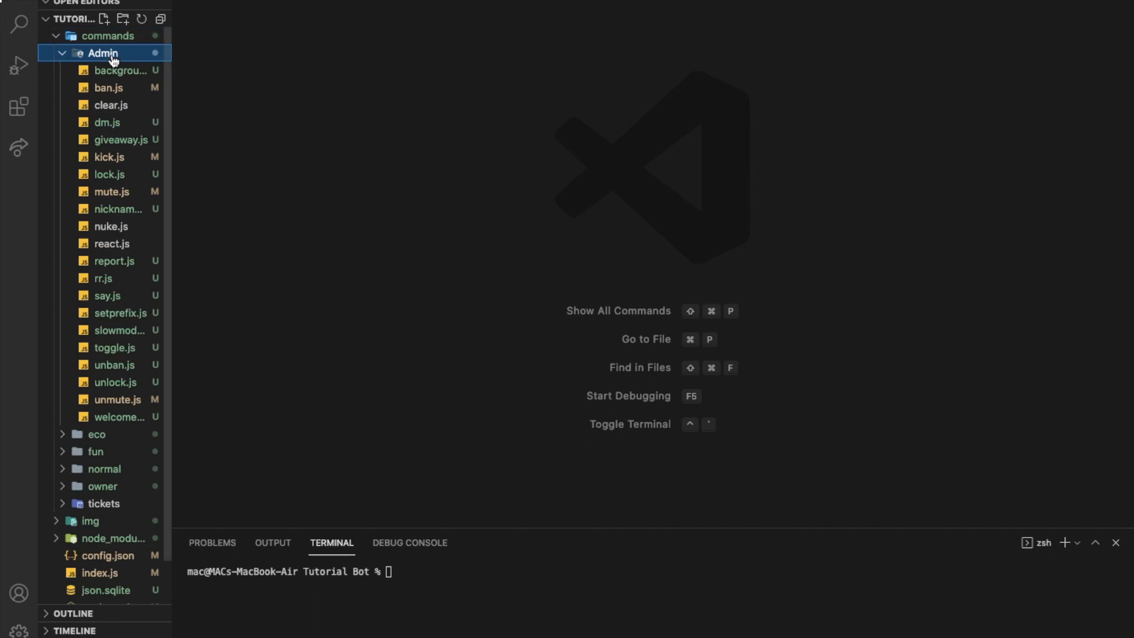
right_click(102, 53)
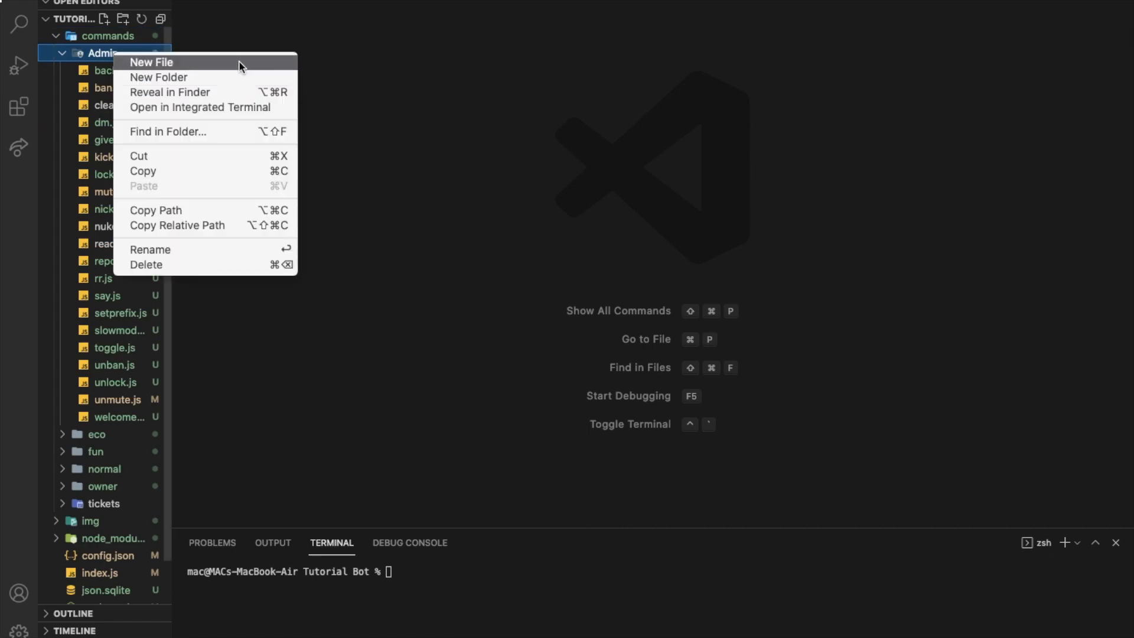
left_click(151, 62)
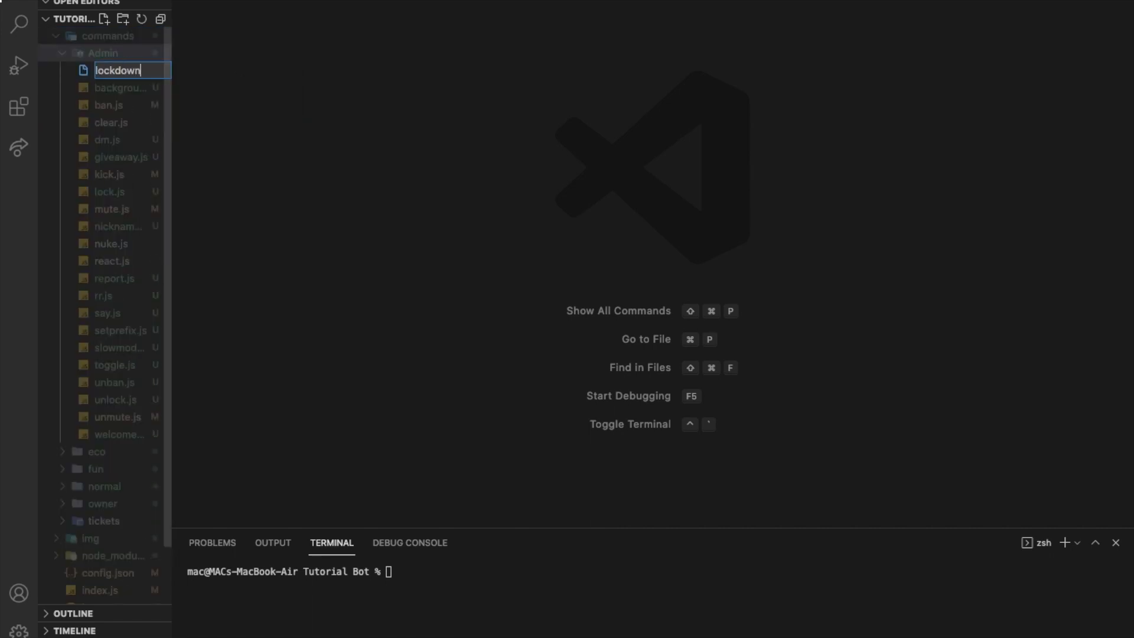
key("Enter")
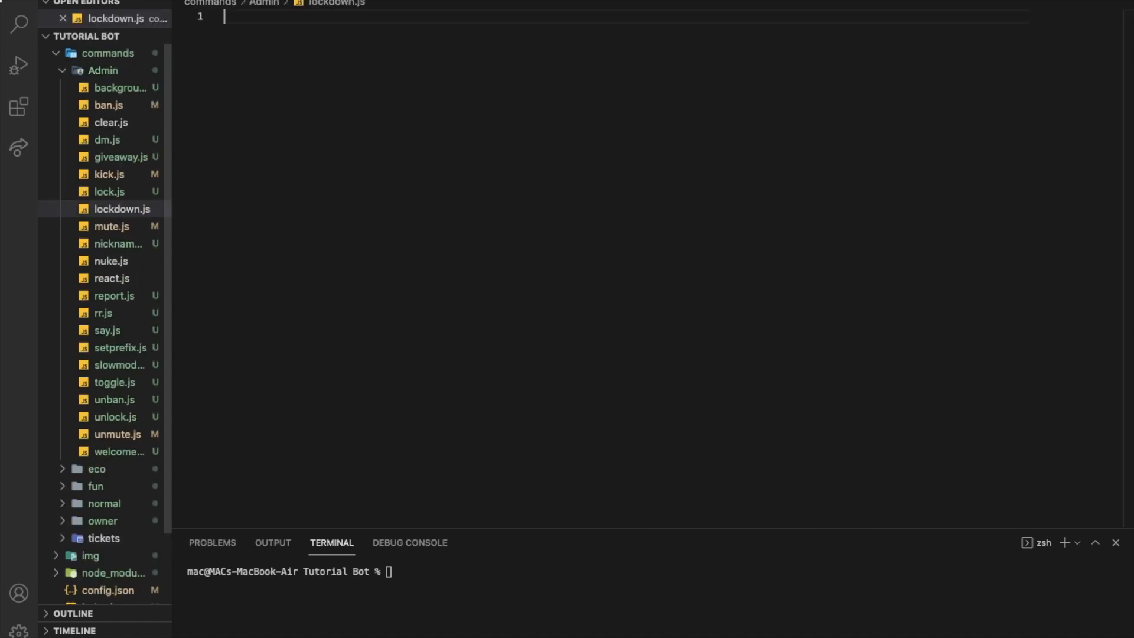
- Paste the command template into lockdown.js and set the help name to 'lockdown'
type("/")
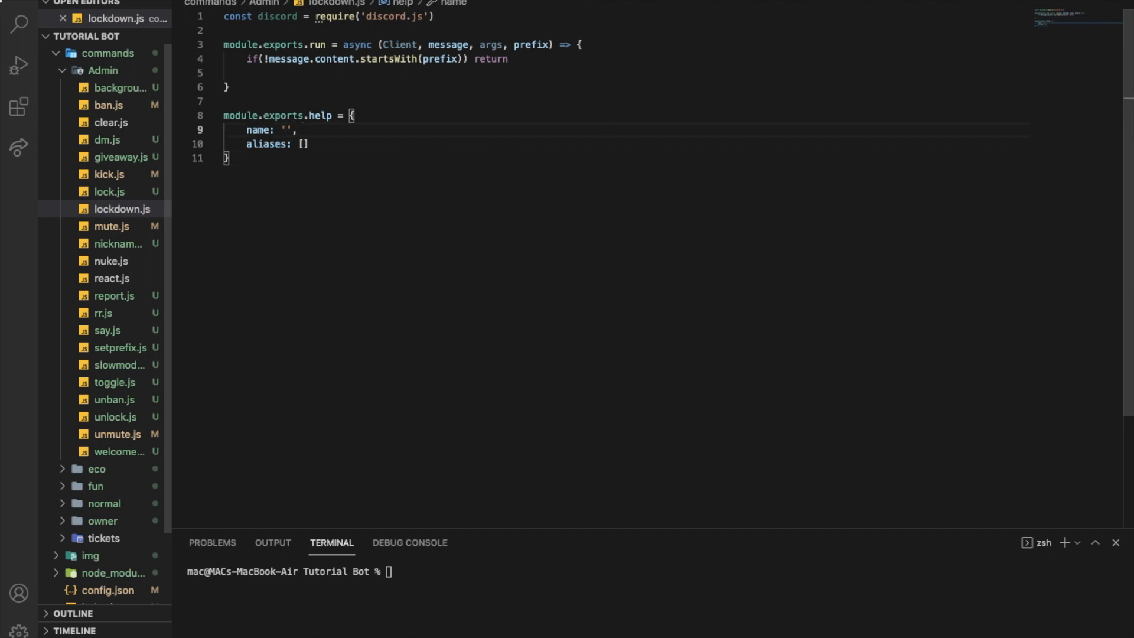
type("lockdown")
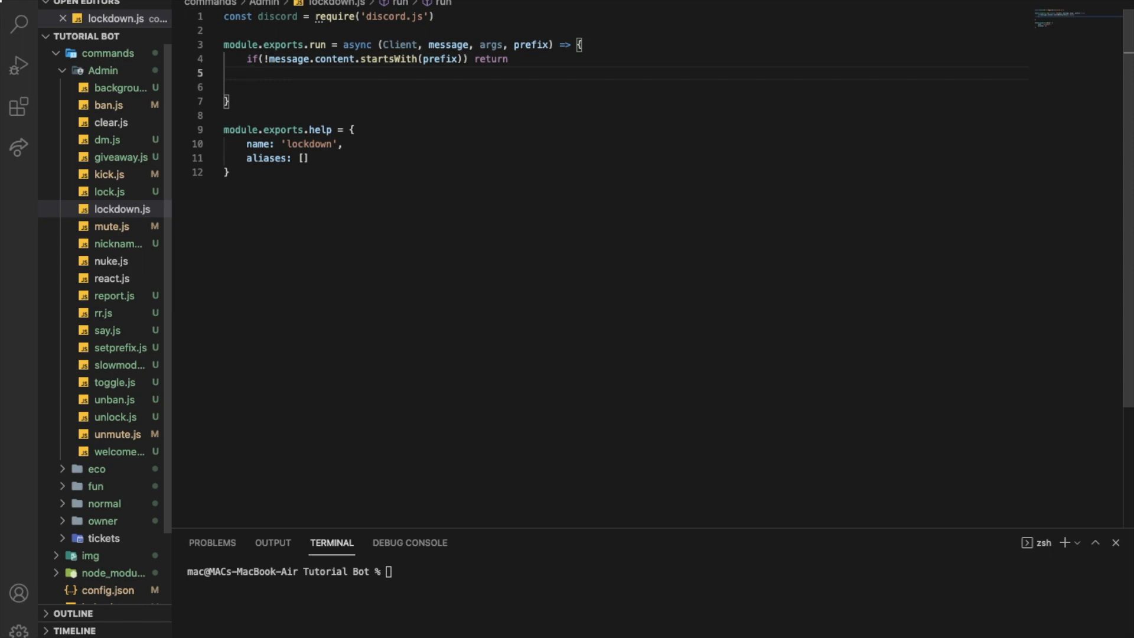
- Add a member MANAGE_CHANNELS check replying 'You dont have enough permission to execute this command'
type("if(")
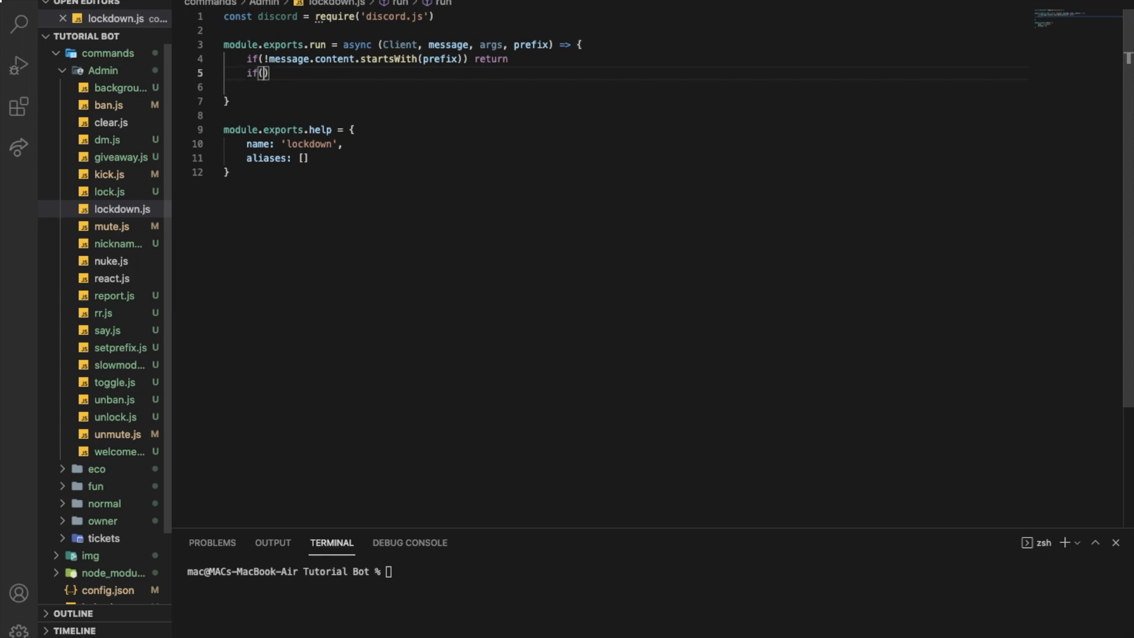
type("!")
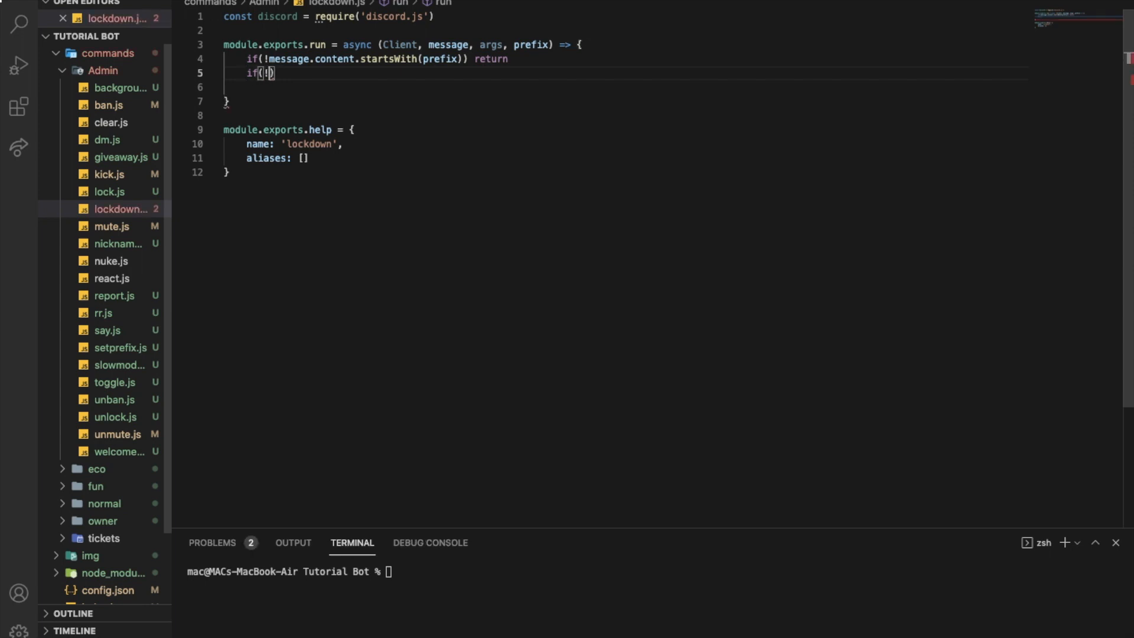
type("m")
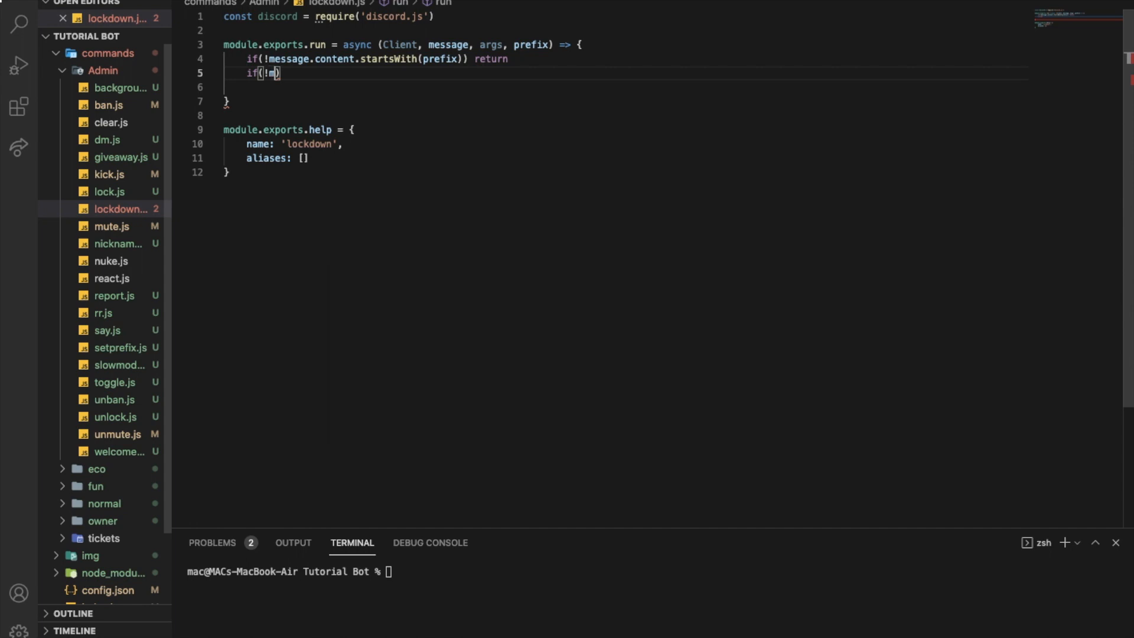
type("message.member.has")
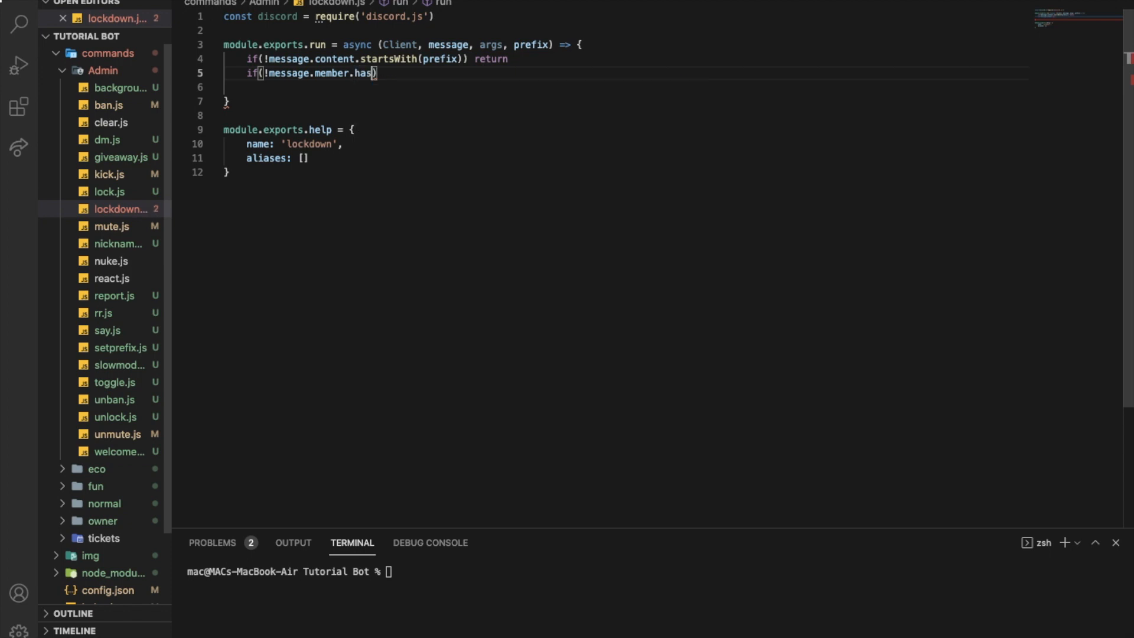
type("Permission(\"")
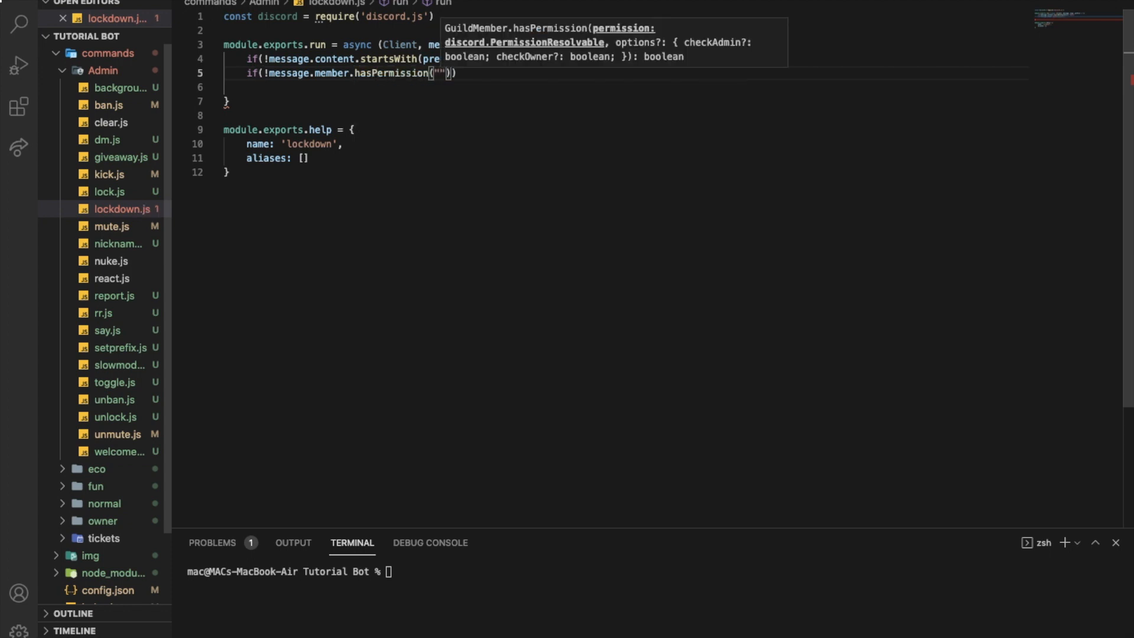
type("MANAGE_")
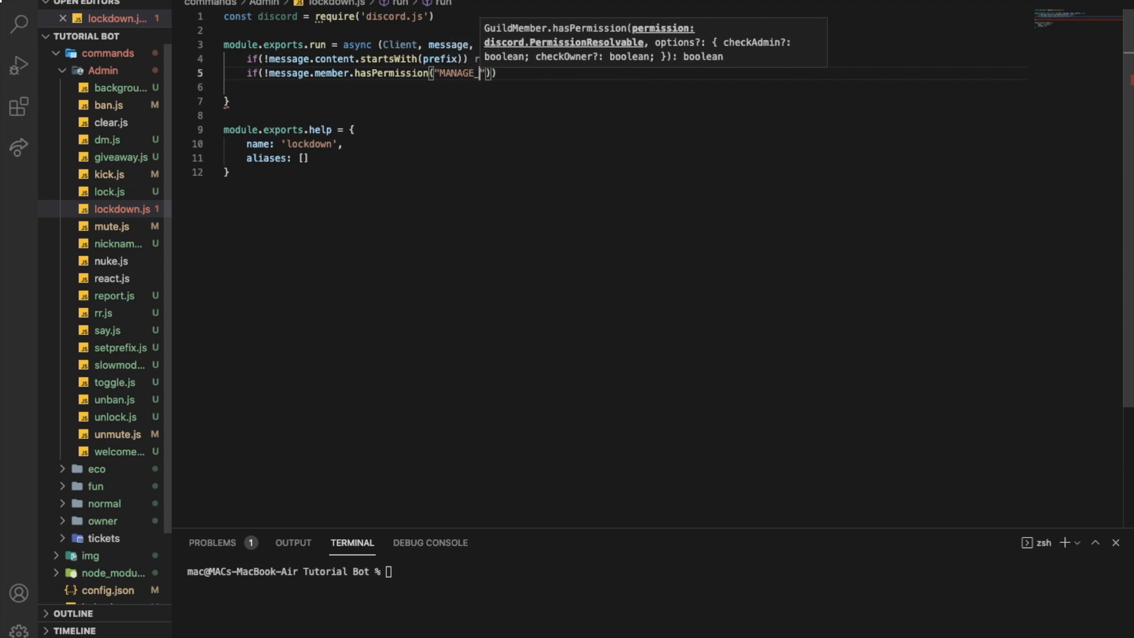
type("CHANNELS")
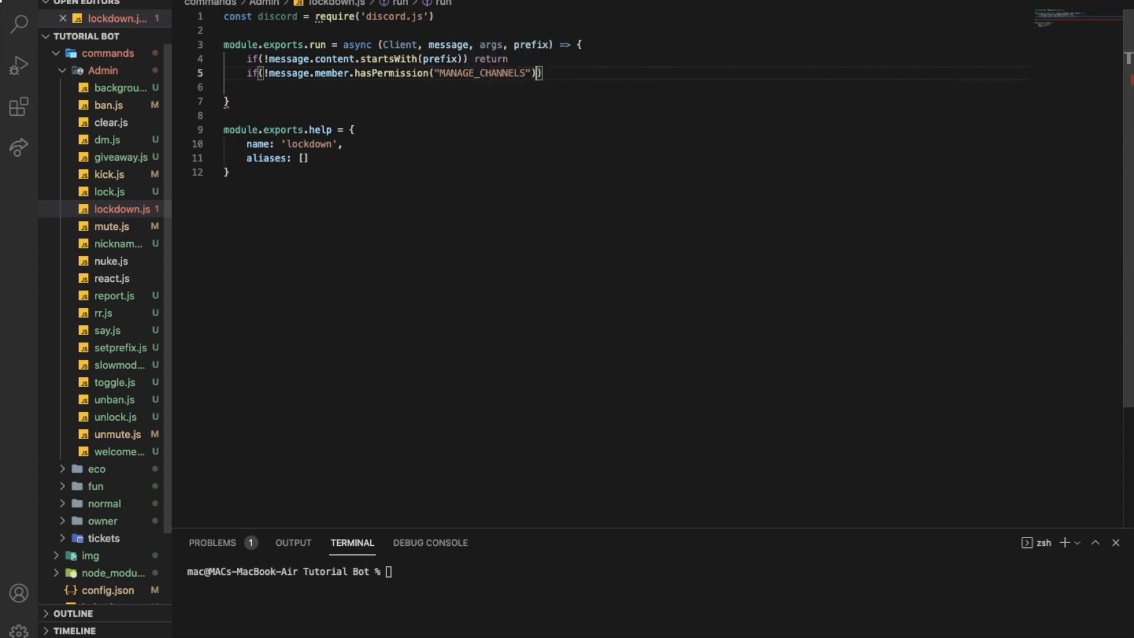
type("return mesage.channel.send(\"You dont have enough permission to")
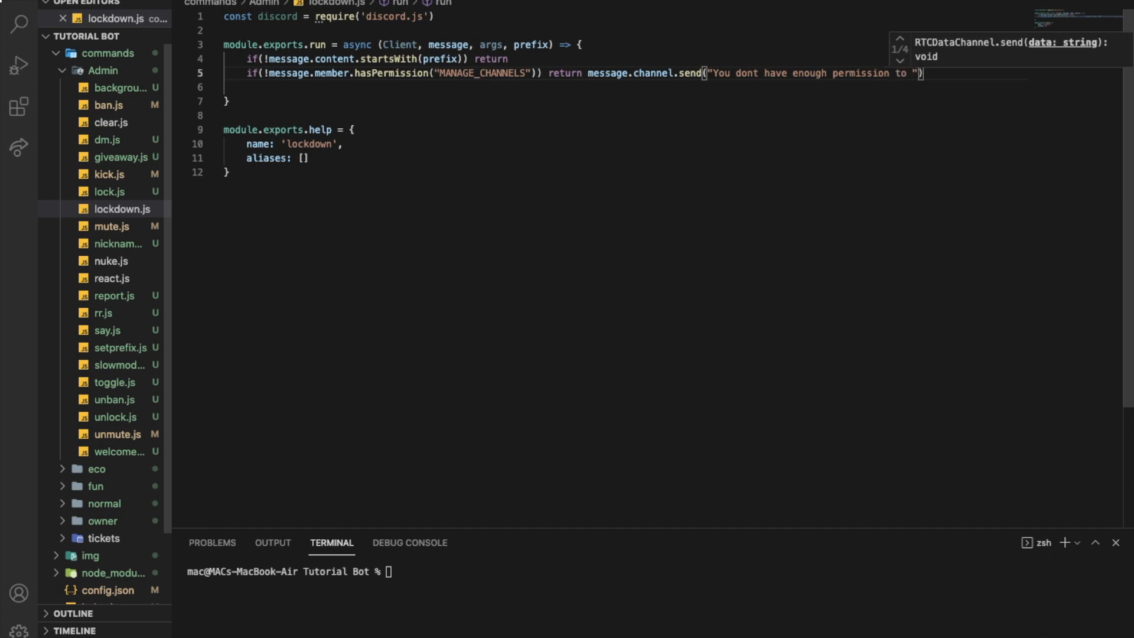
type("execute this command")
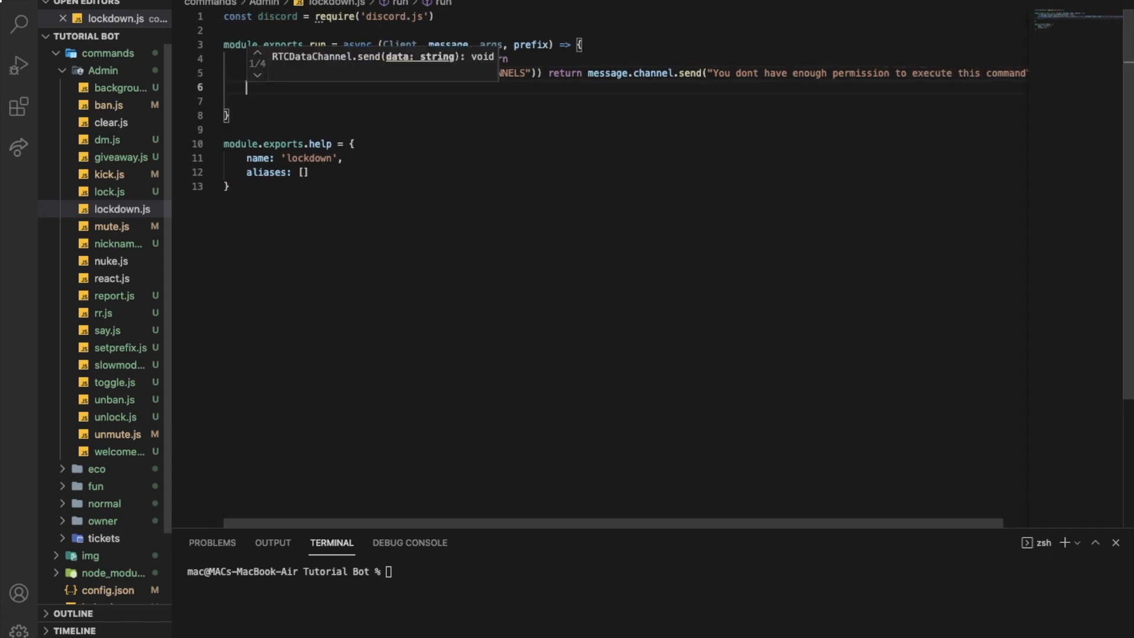
- Write a check on the bot's own MANAGE_CHANNELS permission via message.guild.me.hasPermission
type("if(!")
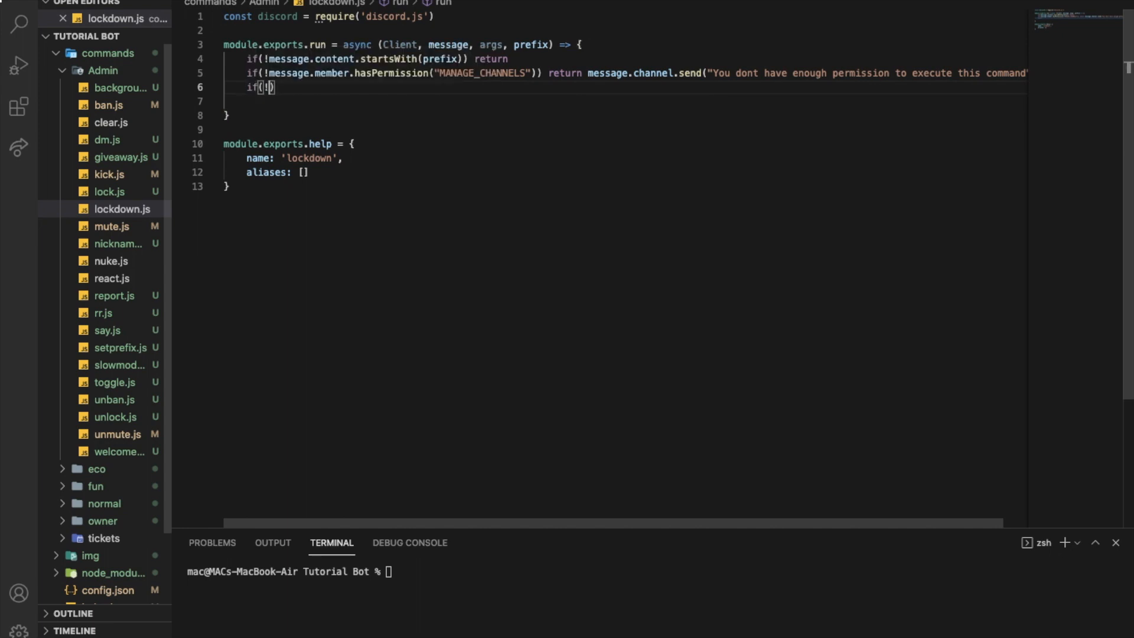
type("message")
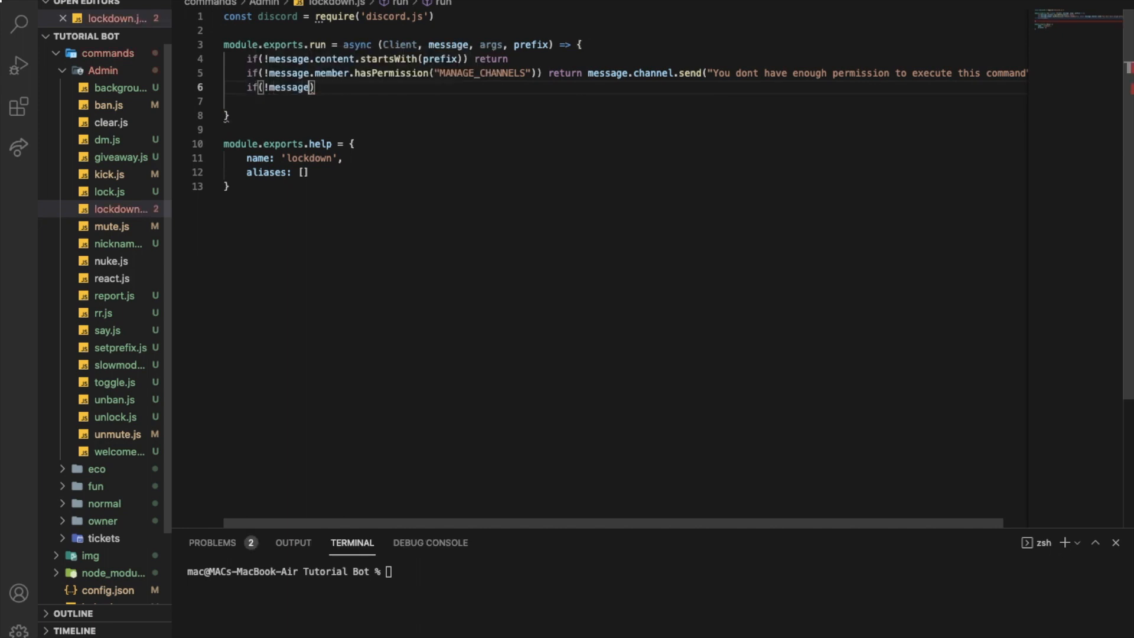
type(".member.")
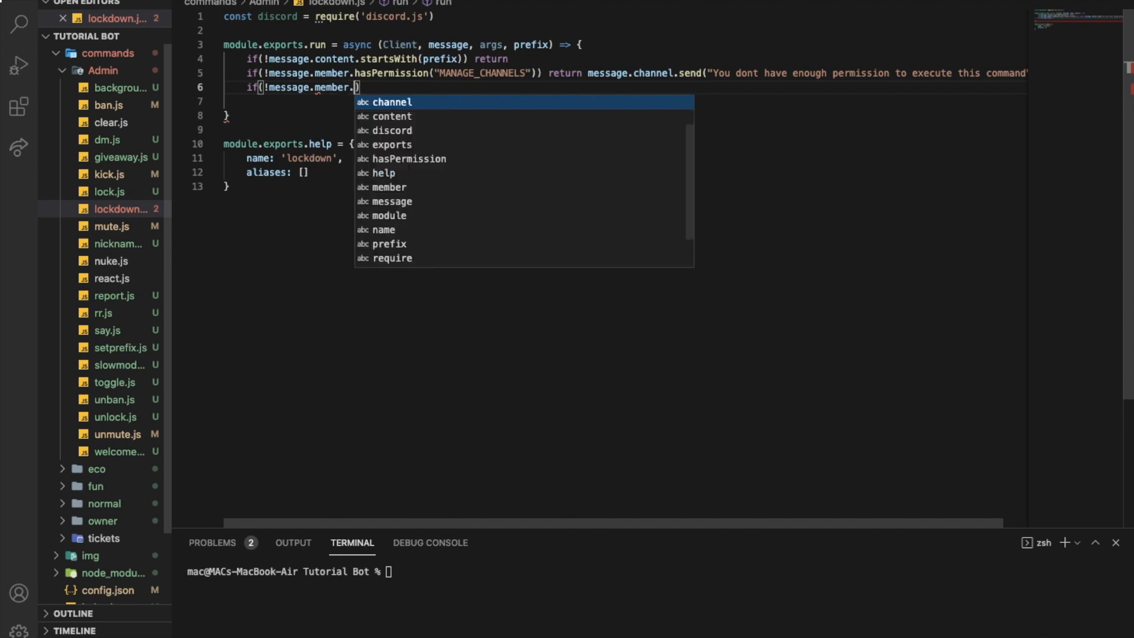
type("guild.me")
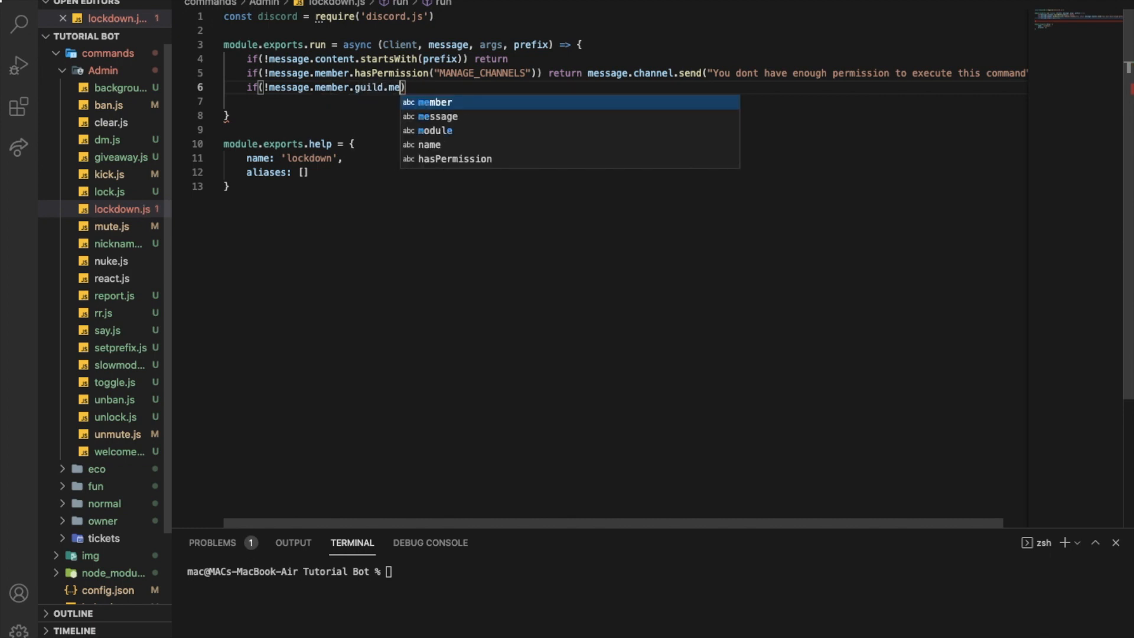
type(".hasPerm")
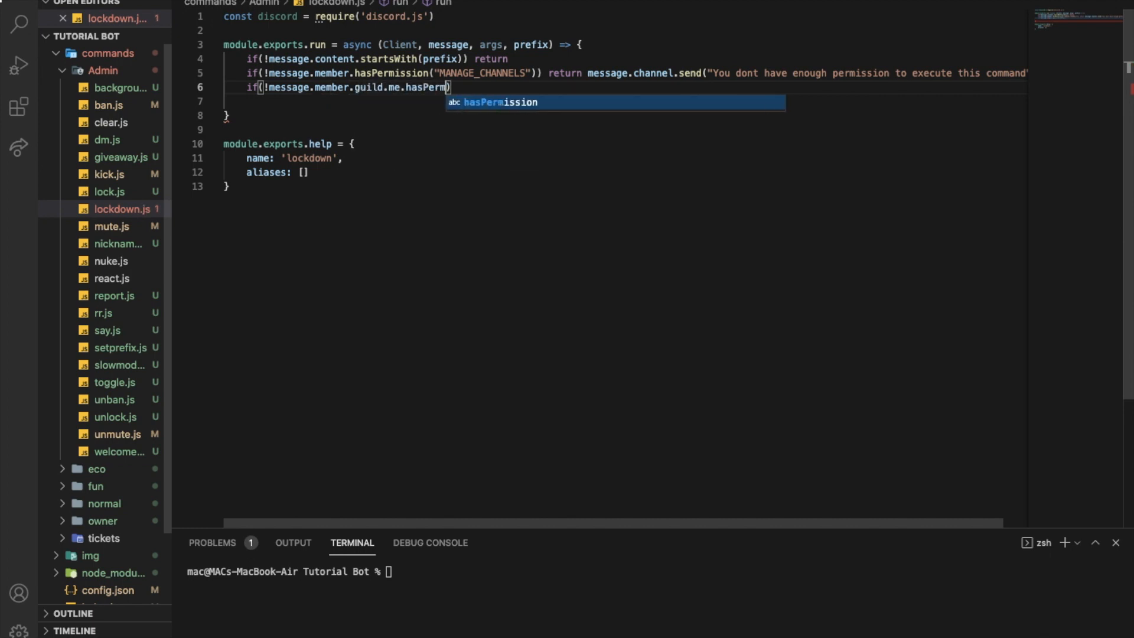
type("(\"\")")
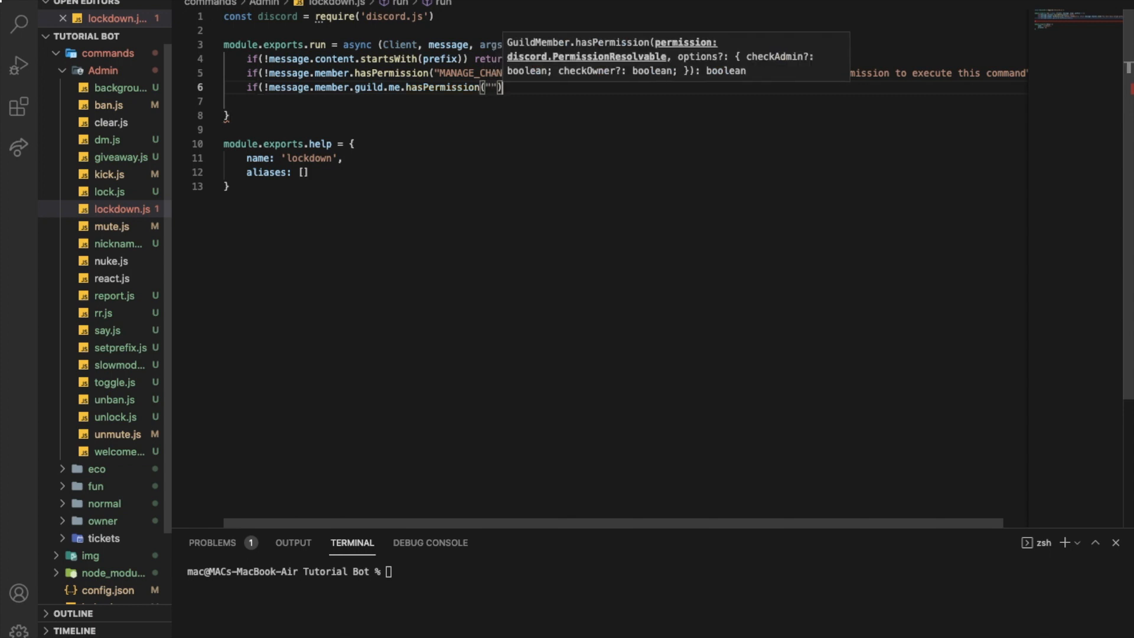
type("M")
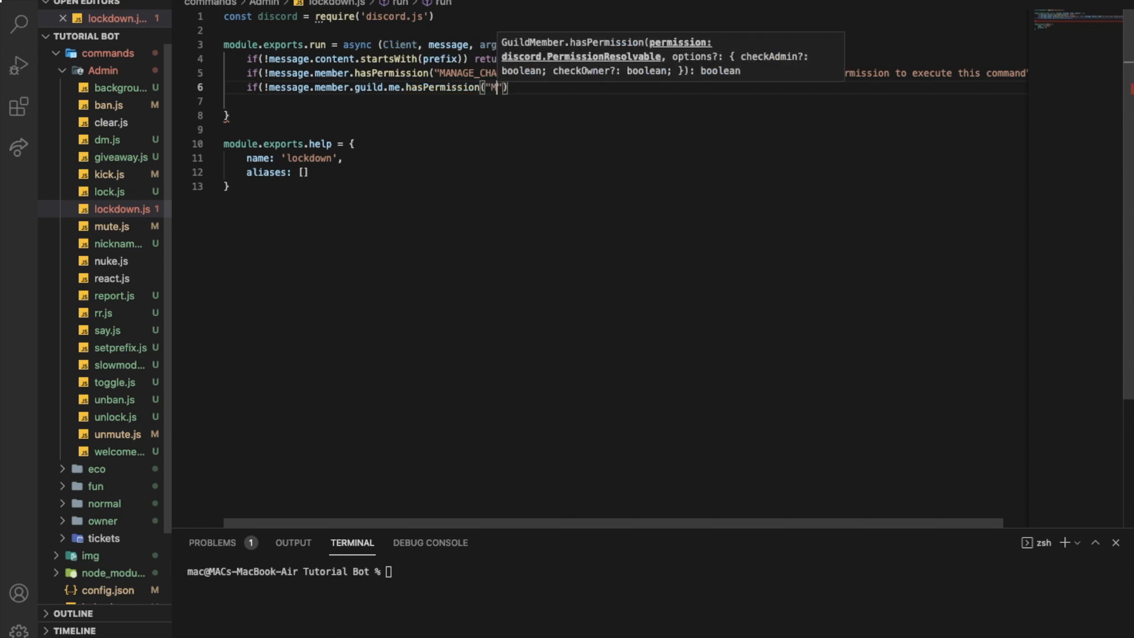
type("ANAGE_CHAN")
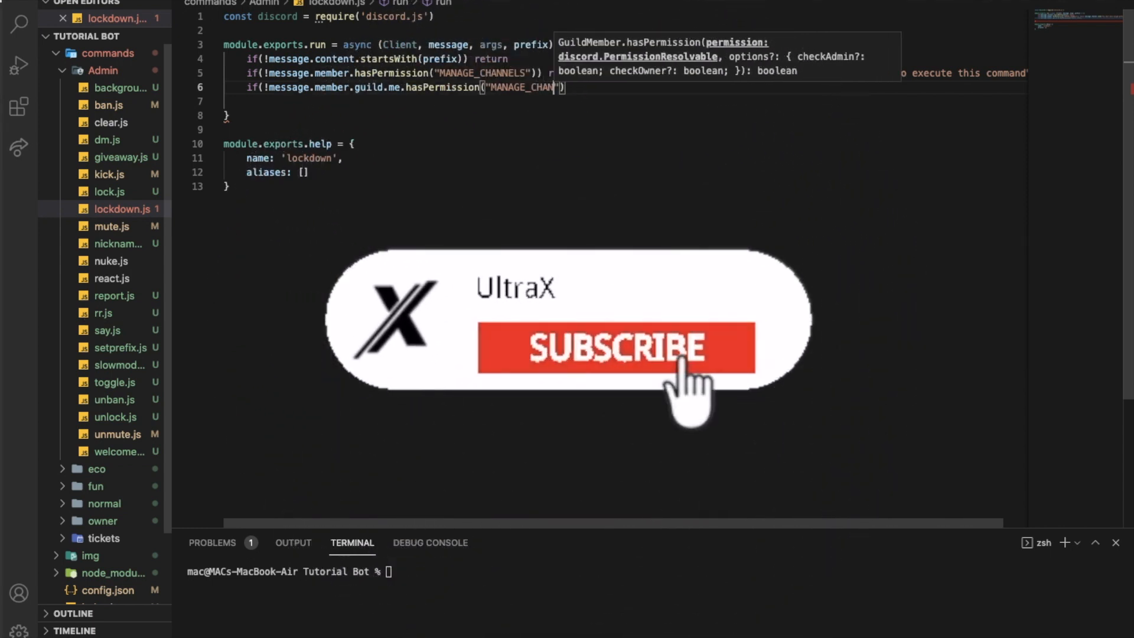
- Make the bot permission check return a message.channel.send permission-error reply
left_click(648, 359)
type("NELS")
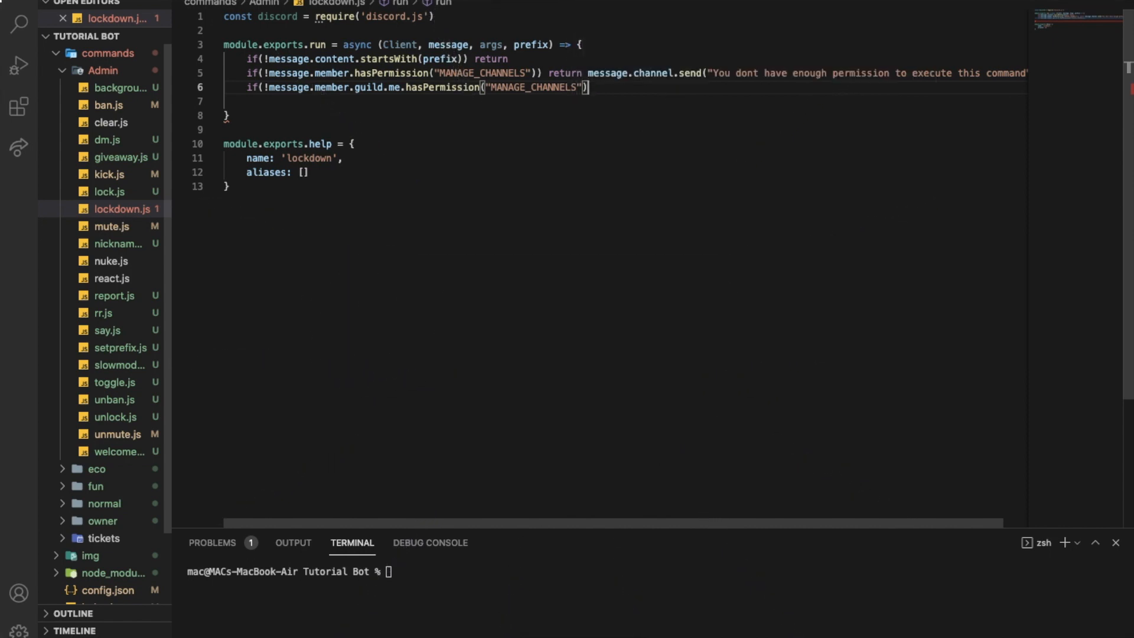
type("return message")
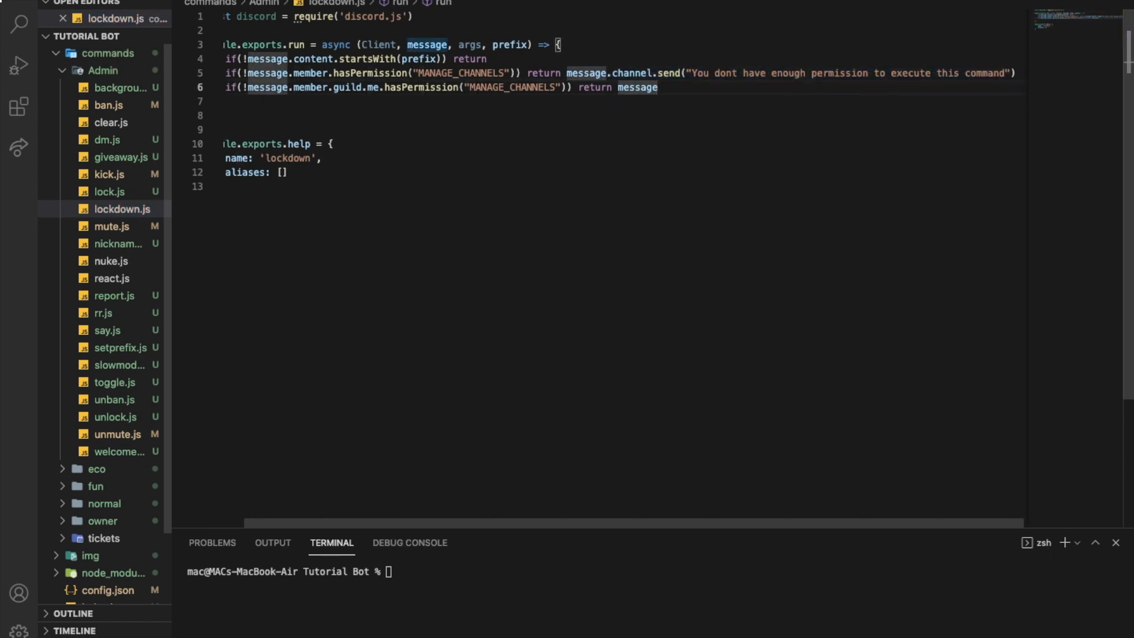
type(".channel.send(\"You dont have enough permission to execute this command\")")
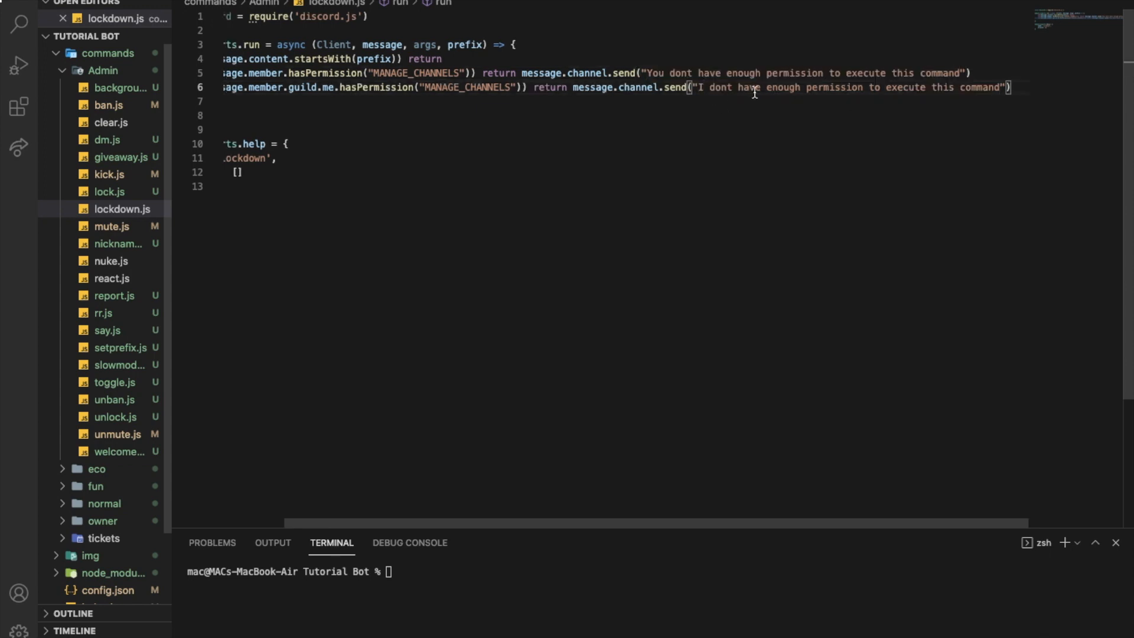
type("s")
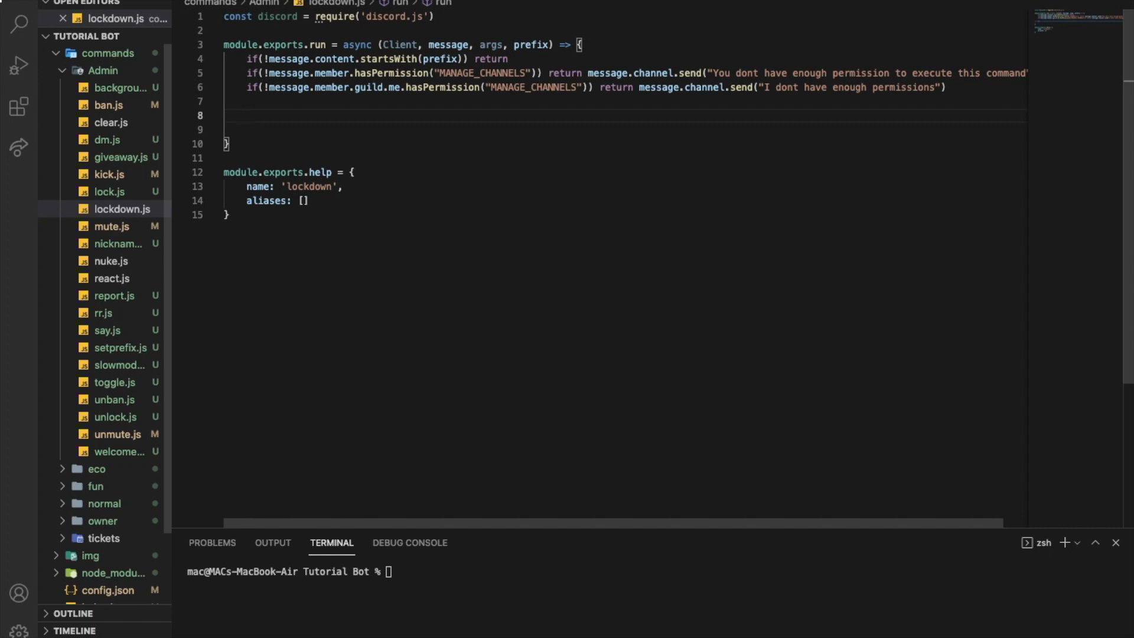
- Add a message.guild.channels.cache.forEach(channel => { }) loop on line 8
type("mesa")
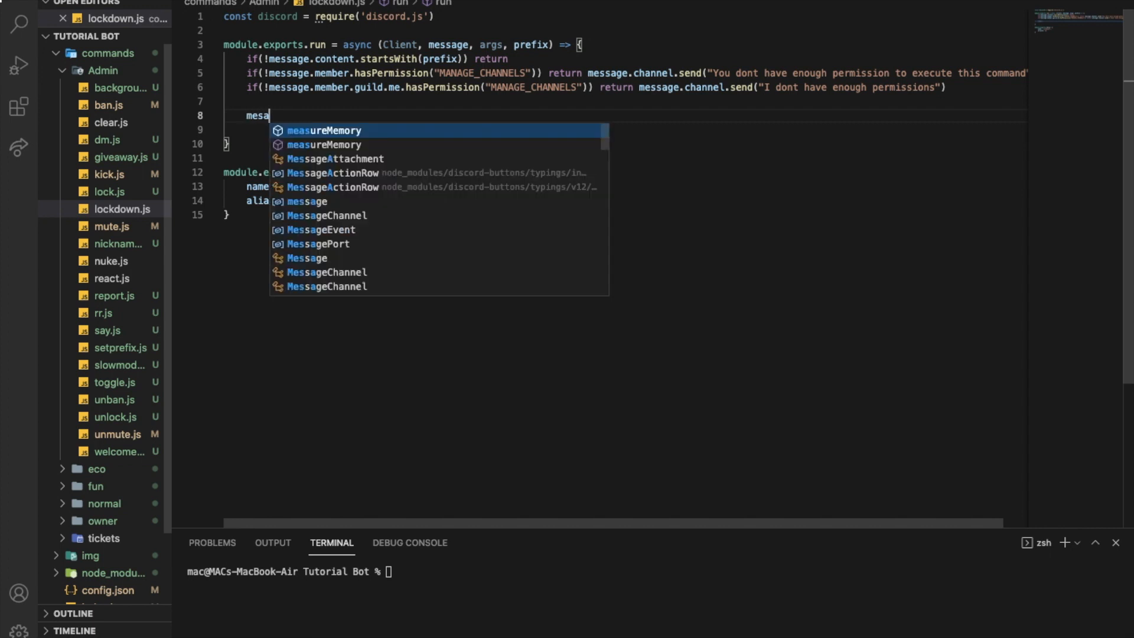
type("ssage.c")
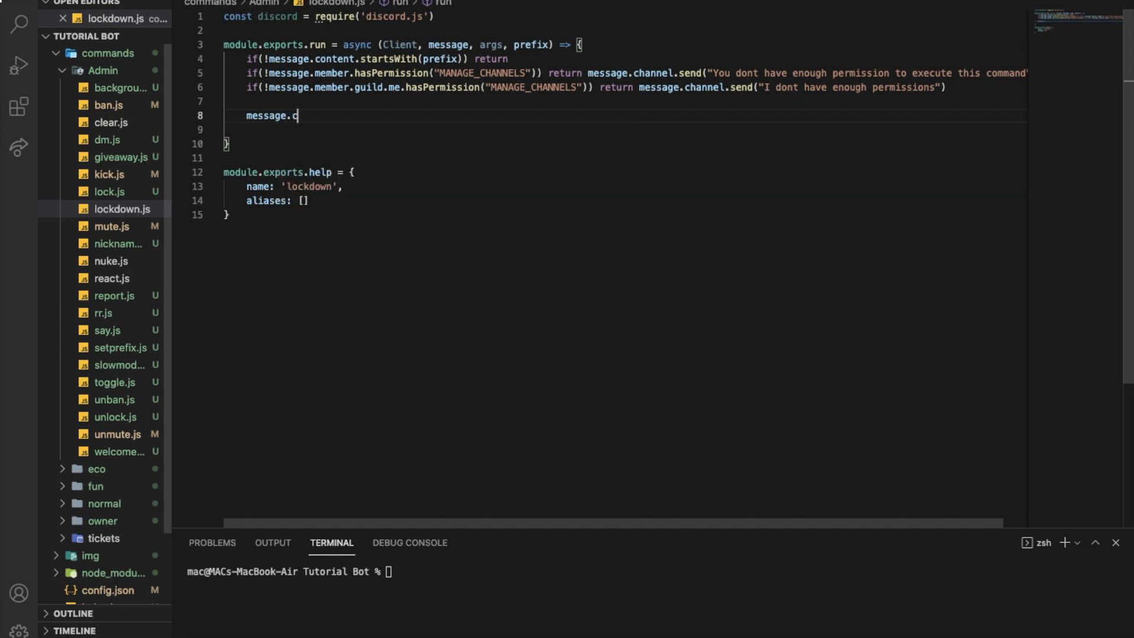
type("hannels.cach")
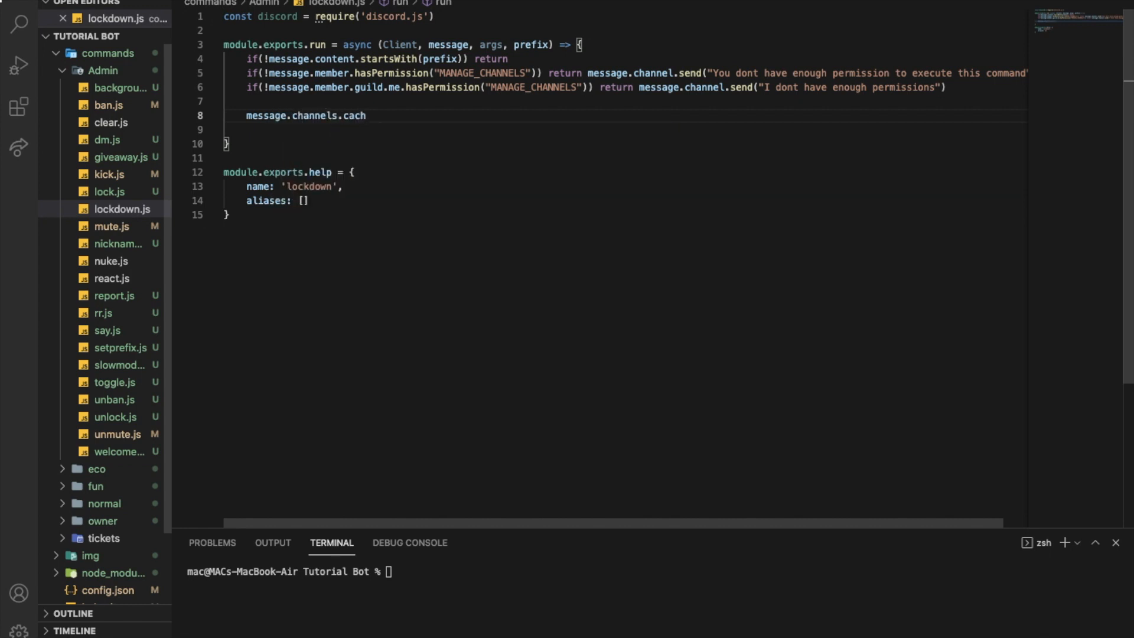
key("BackSpace")
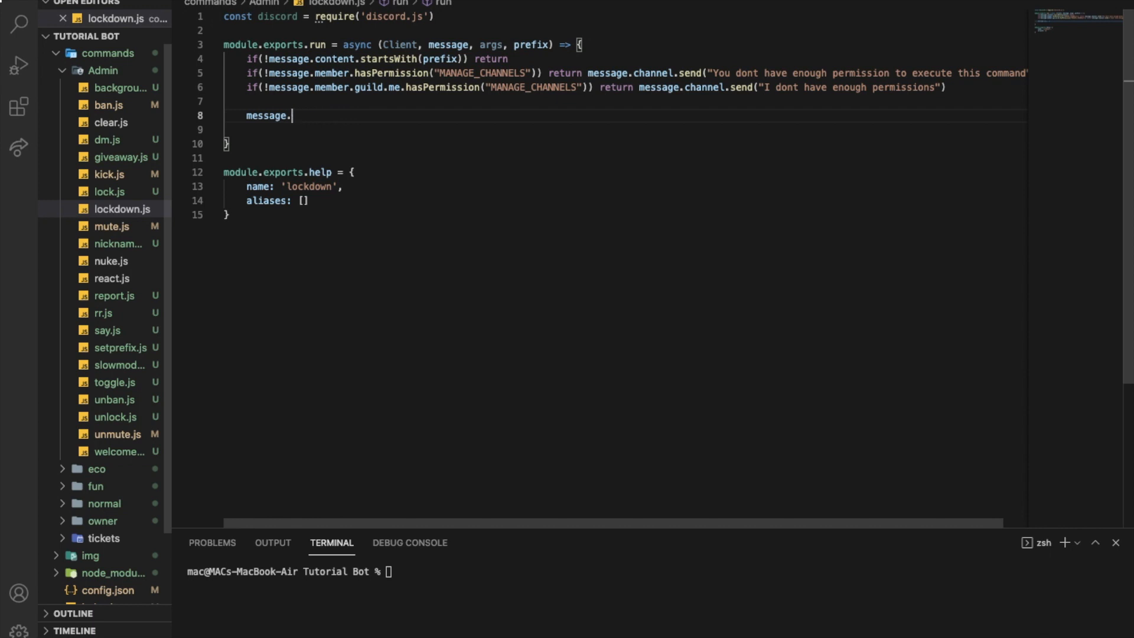
type("guild")
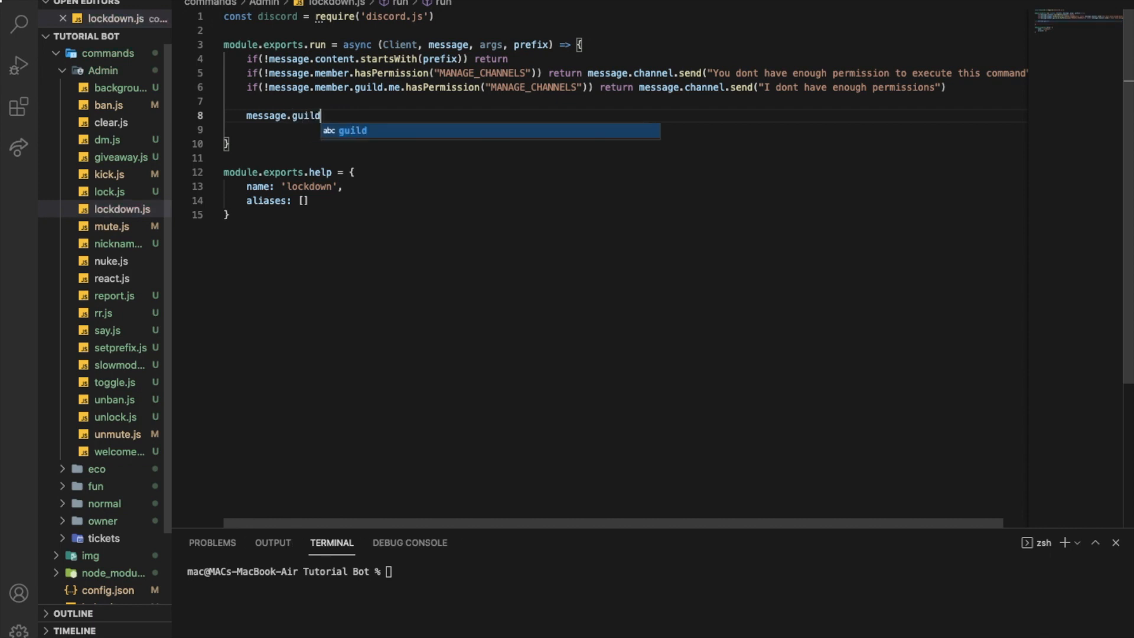
type(".channels.")
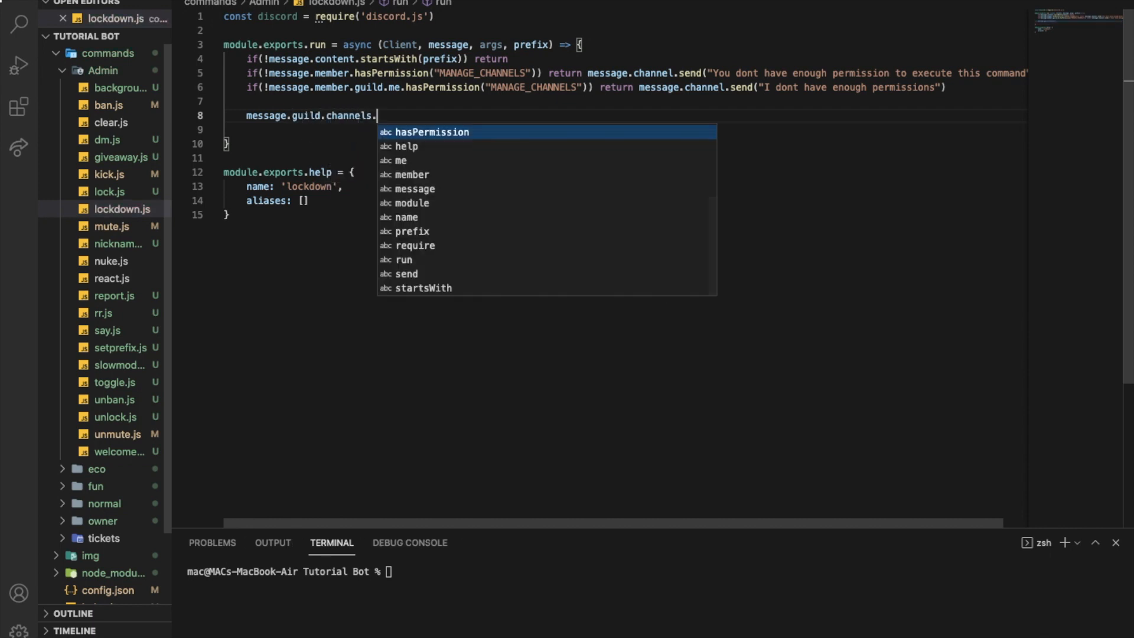
type("cache.")
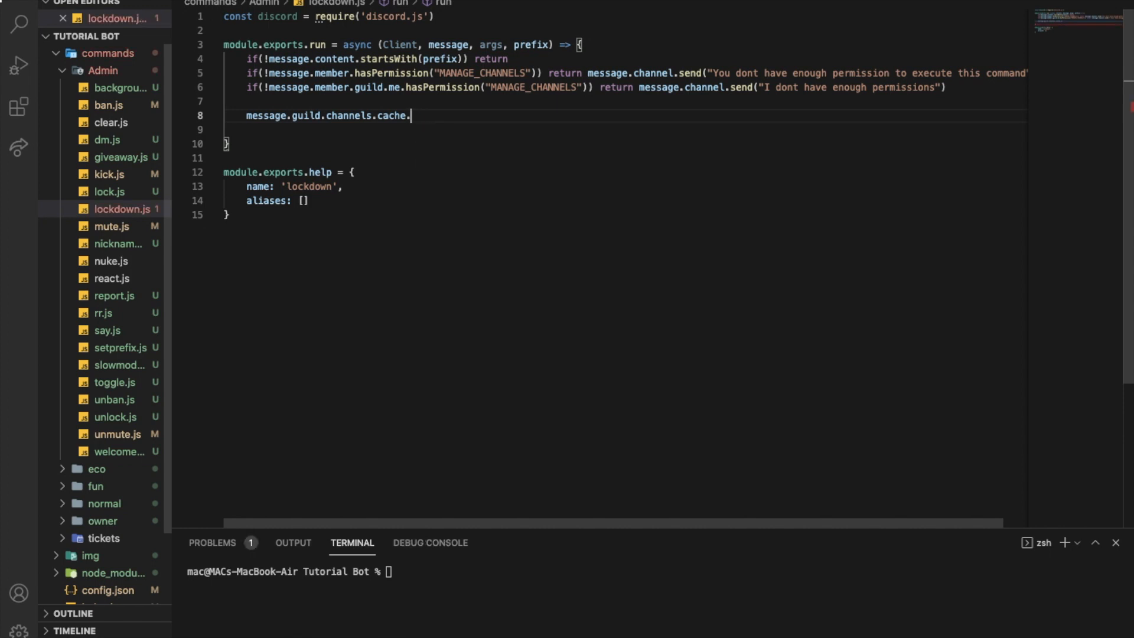
type("For")
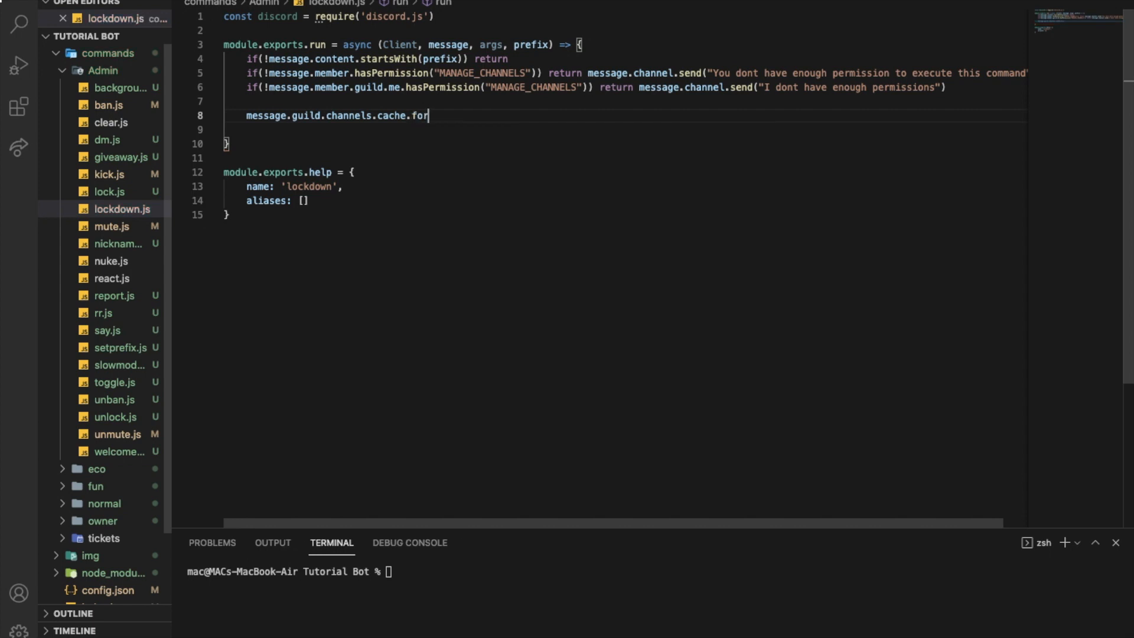
type("Each()")
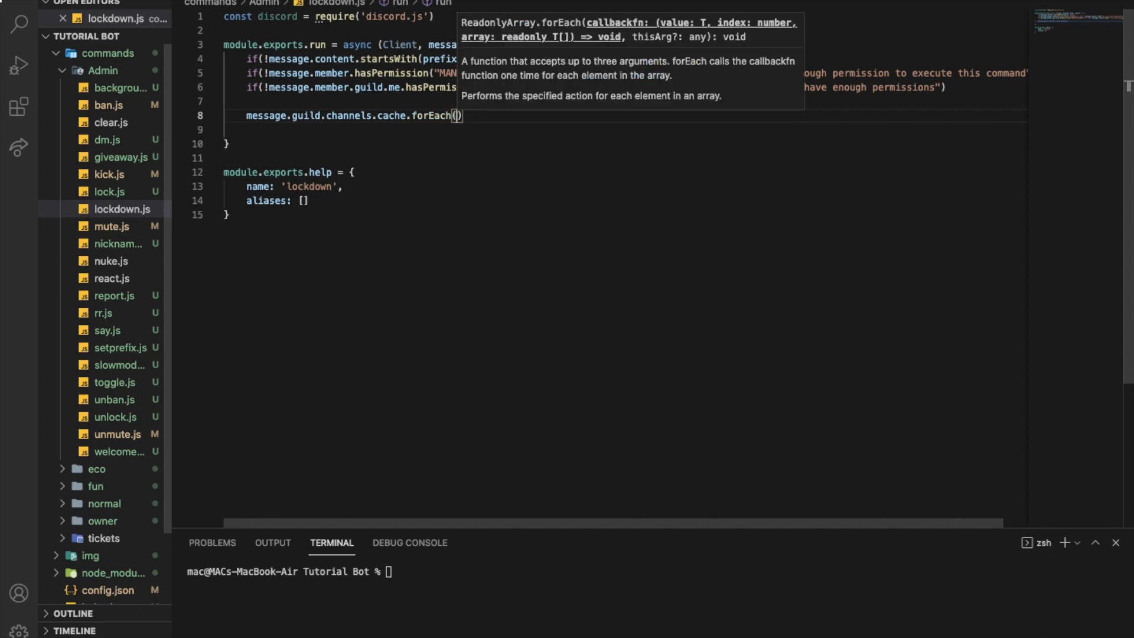
type("channel")
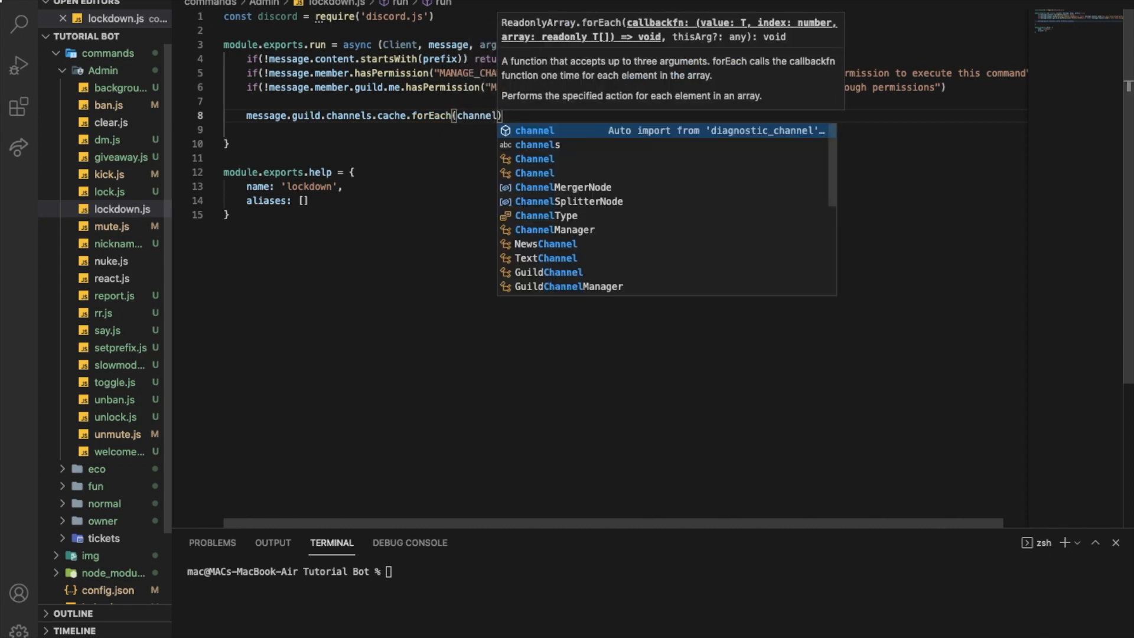
mouse_move(470, 127)
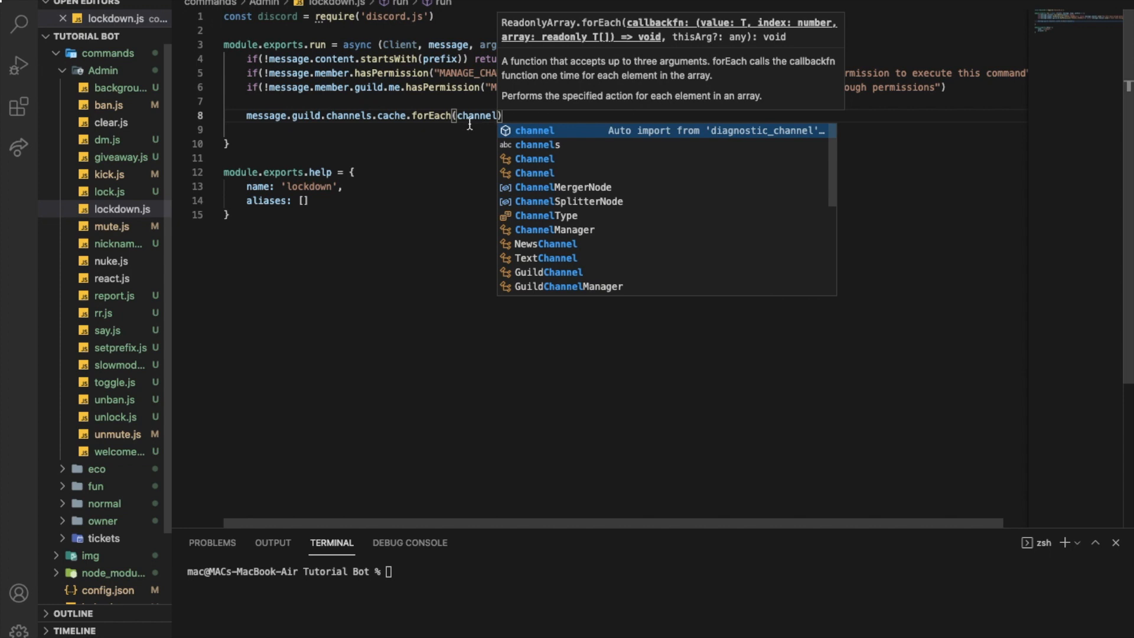
type("=>")
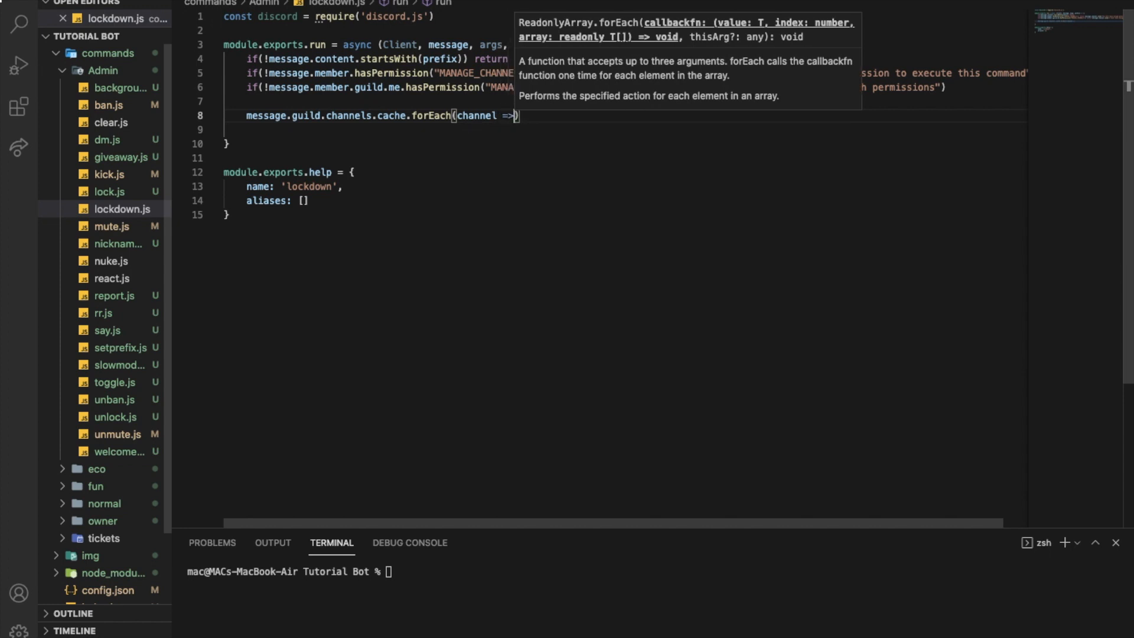
type("{")
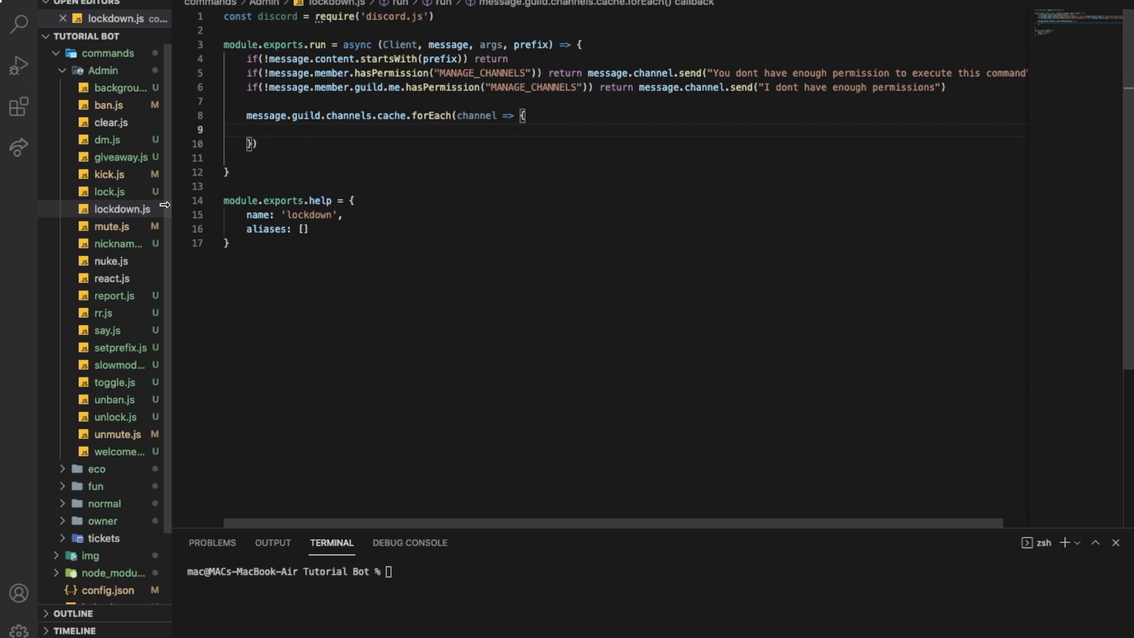
left_click(109, 208)
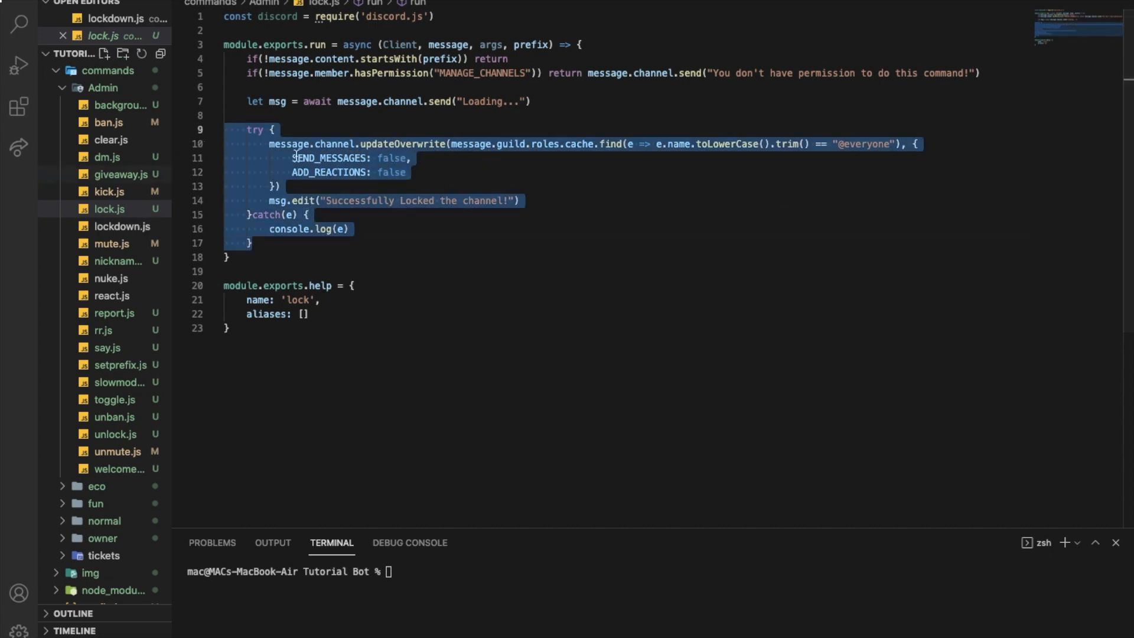
left_click(122, 227)
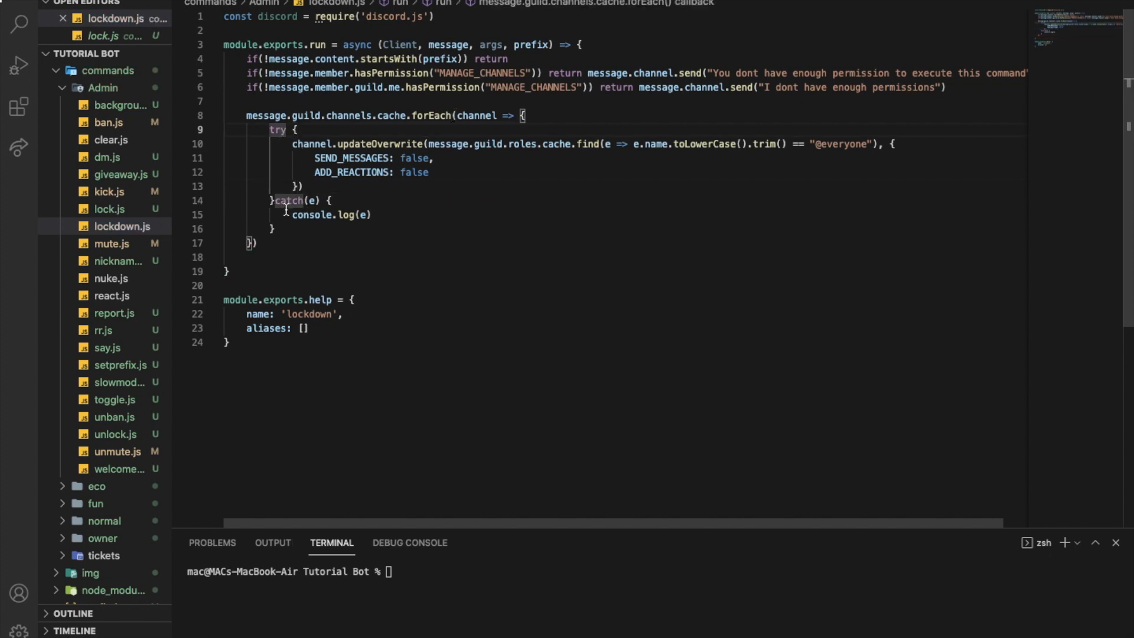
left_click(428, 172)
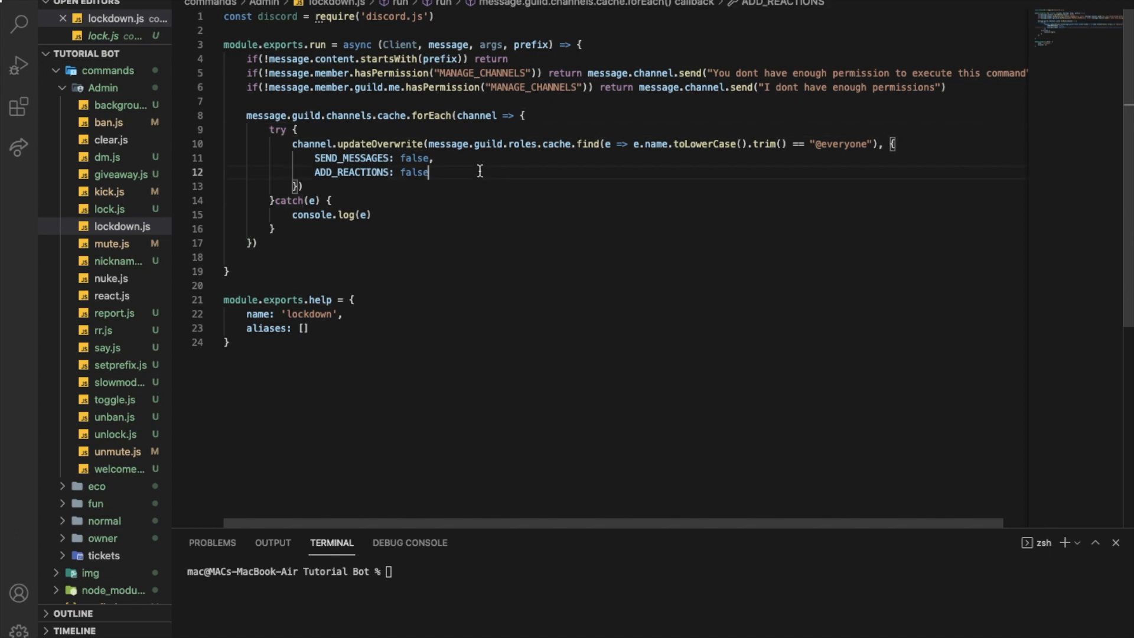
key("Backspace")
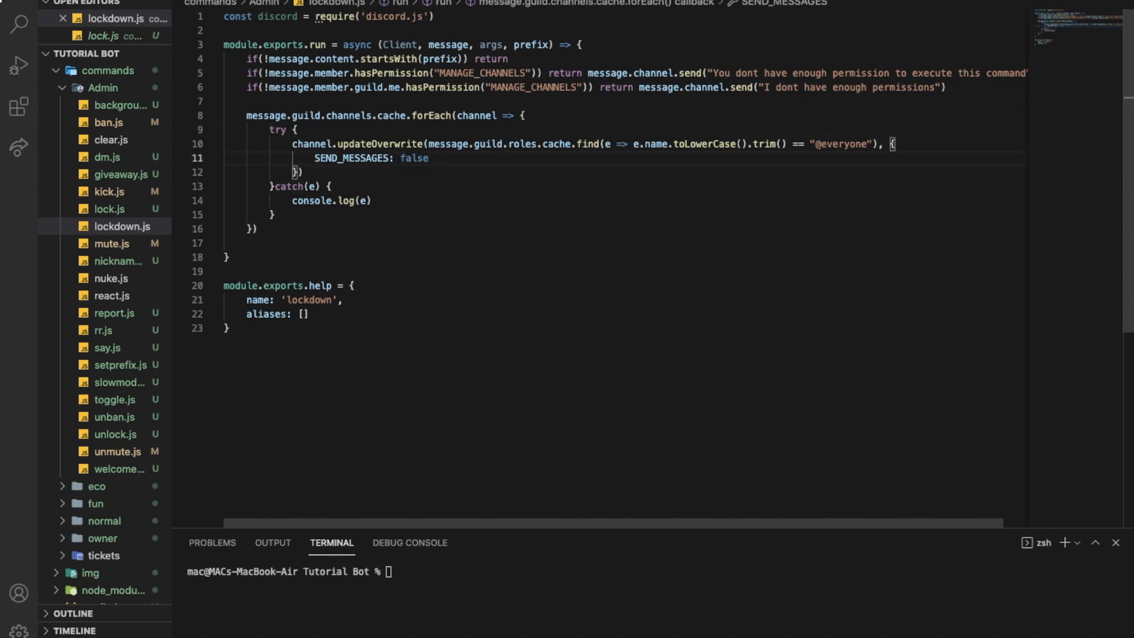
mouse_move(381, 157)
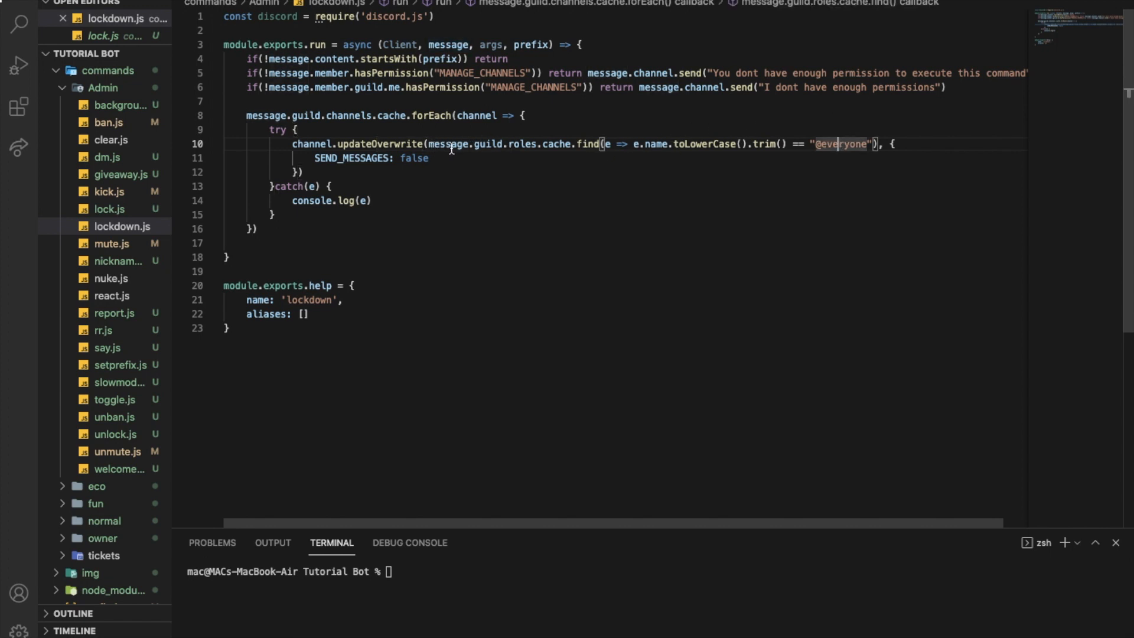
mouse_move(451, 149)
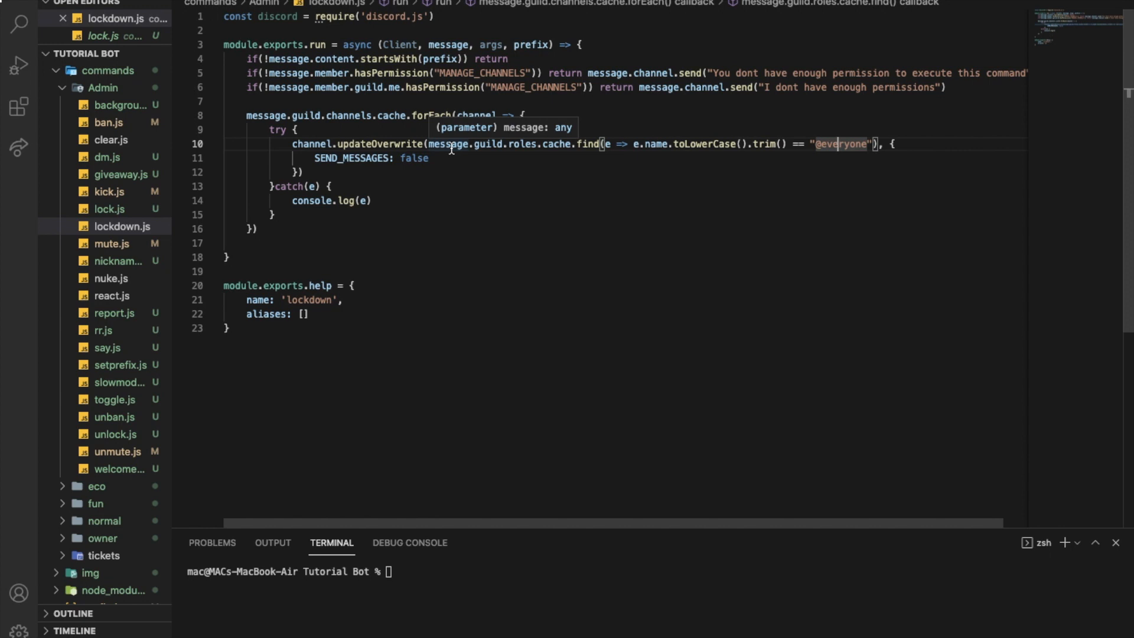
mouse_move(325, 158)
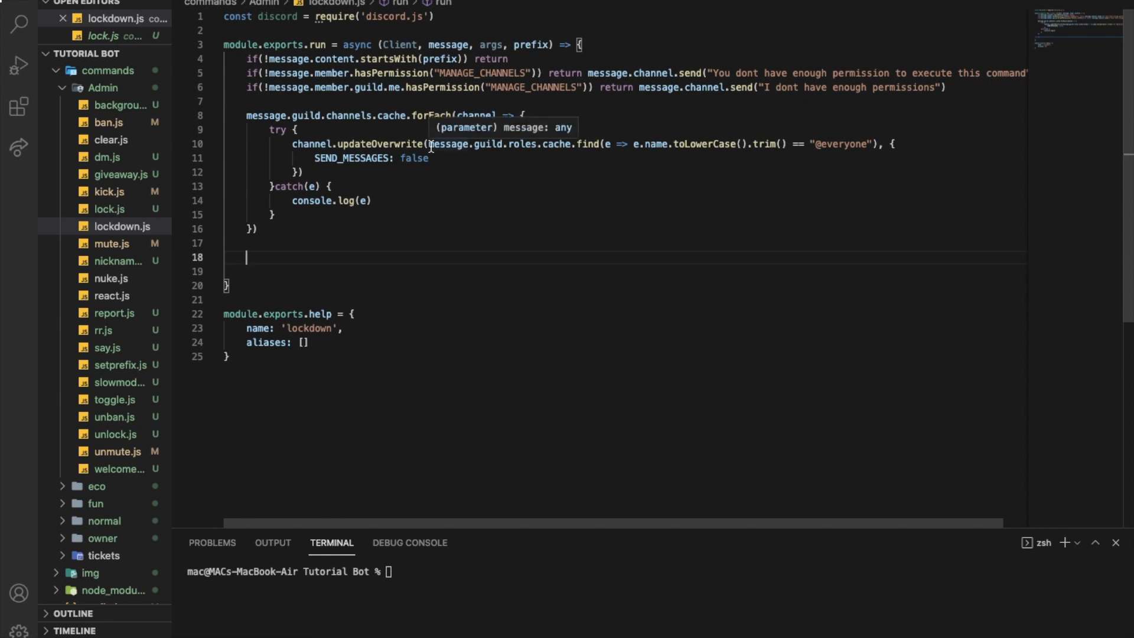
mouse_move(384, 322)
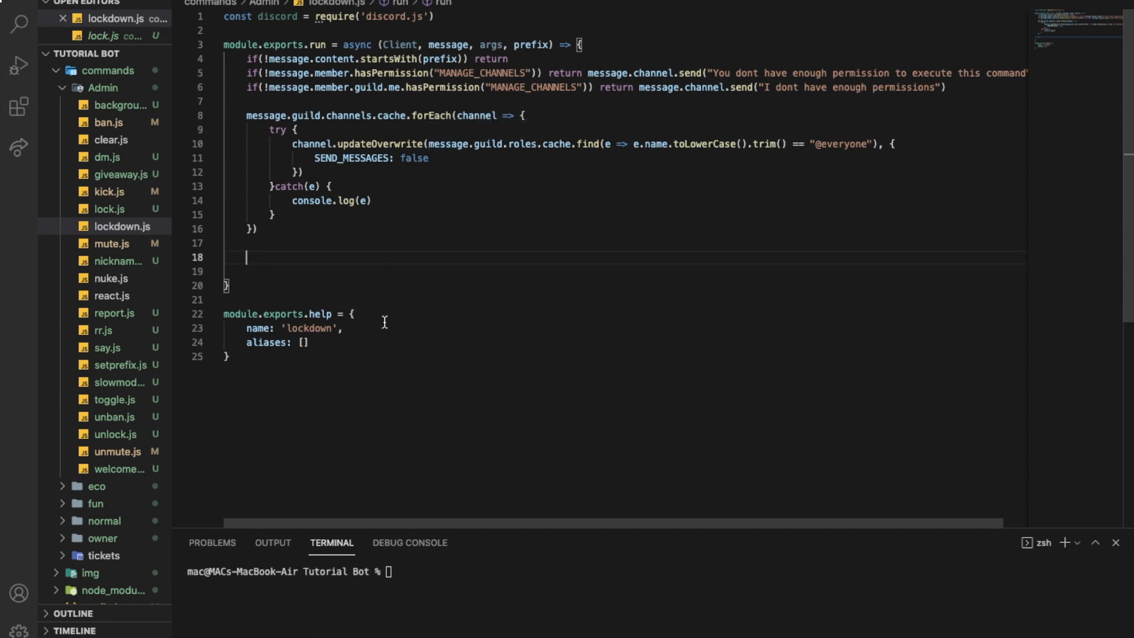
mouse_move(309, 256)
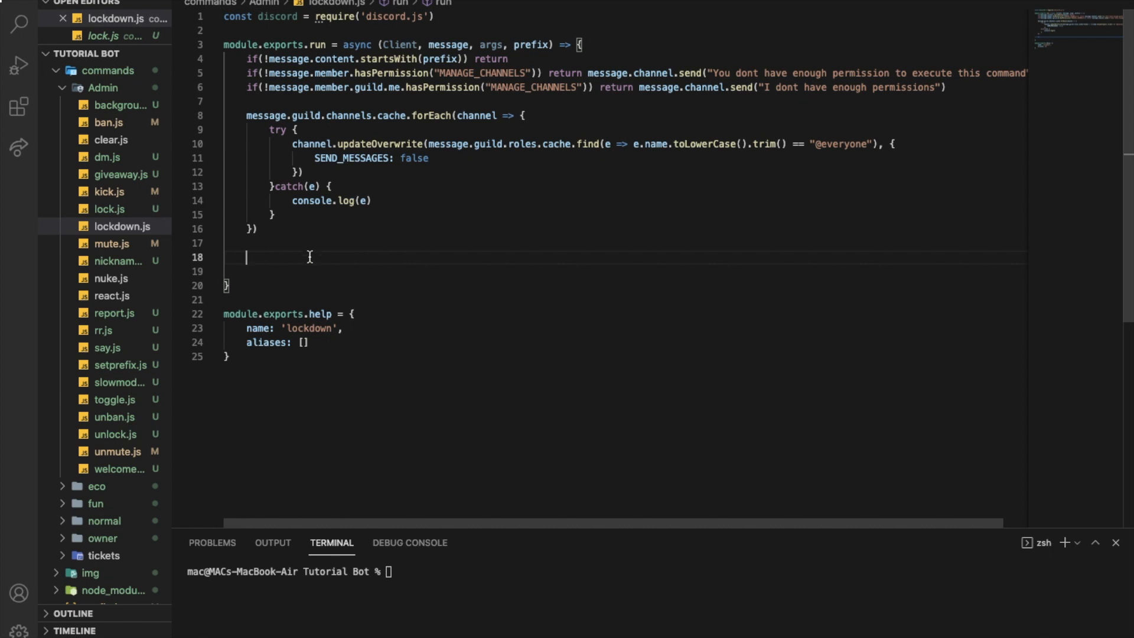
- Add message.channel.send("Successfully locked all the channels") after the forEach loop
type("messa")
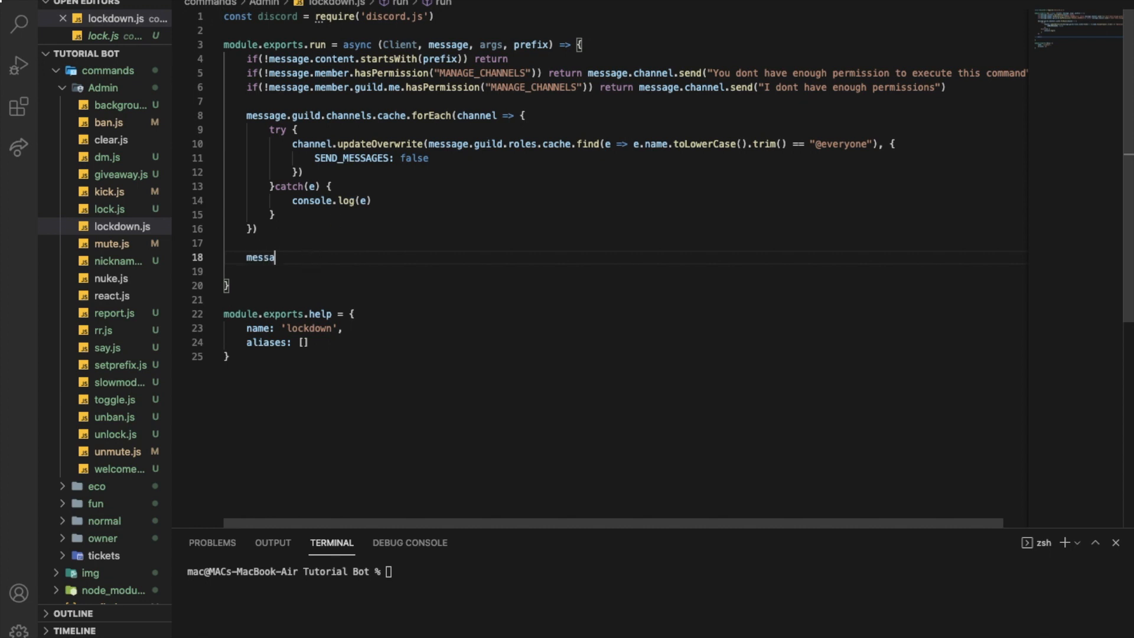
type("ge.channel")
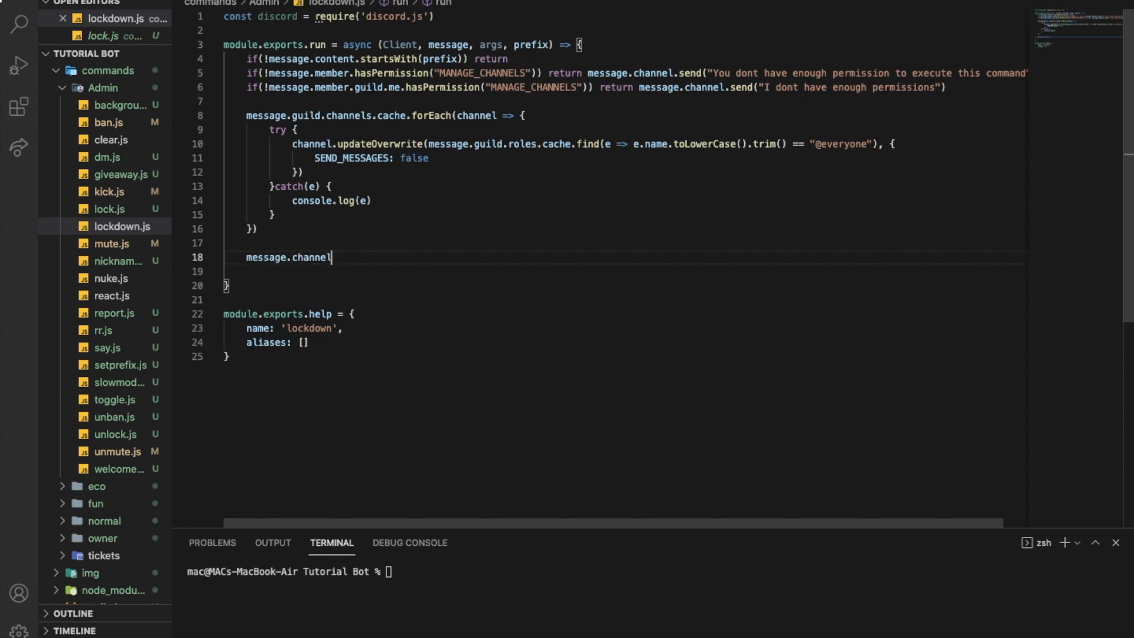
type(".send()")
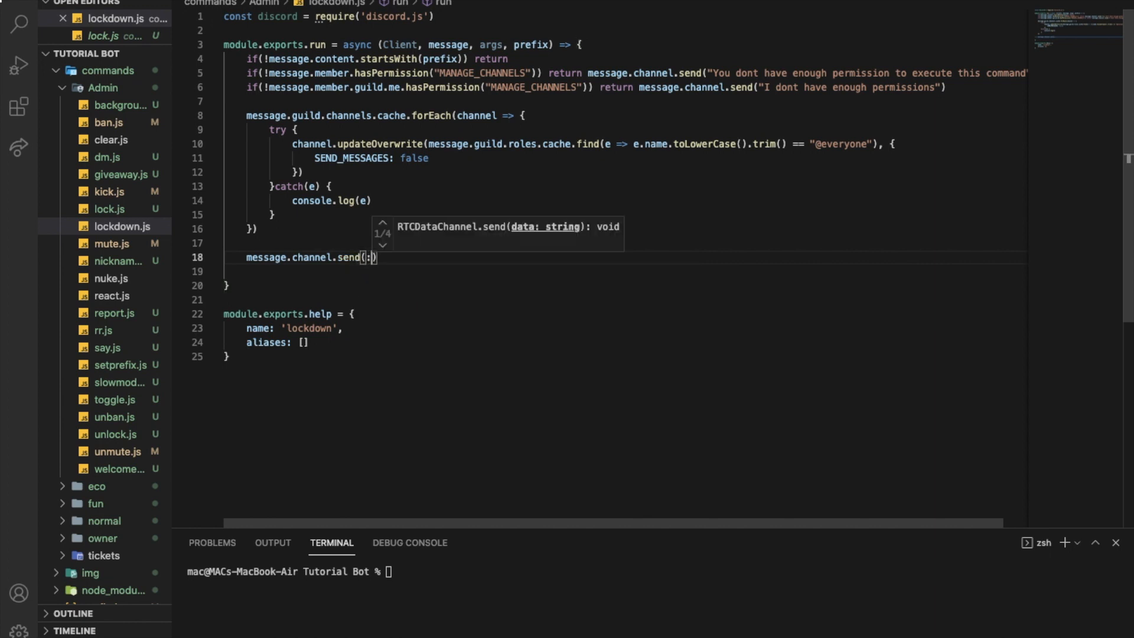
type("\"Suc\"")
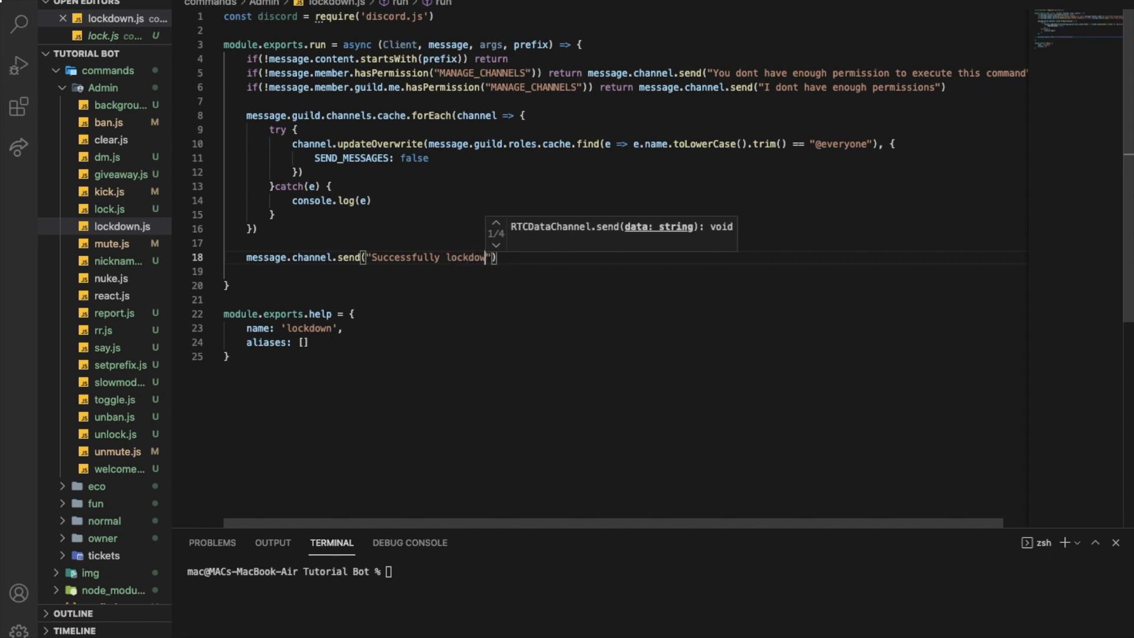
key("Backspace")
type("ed all the cha")
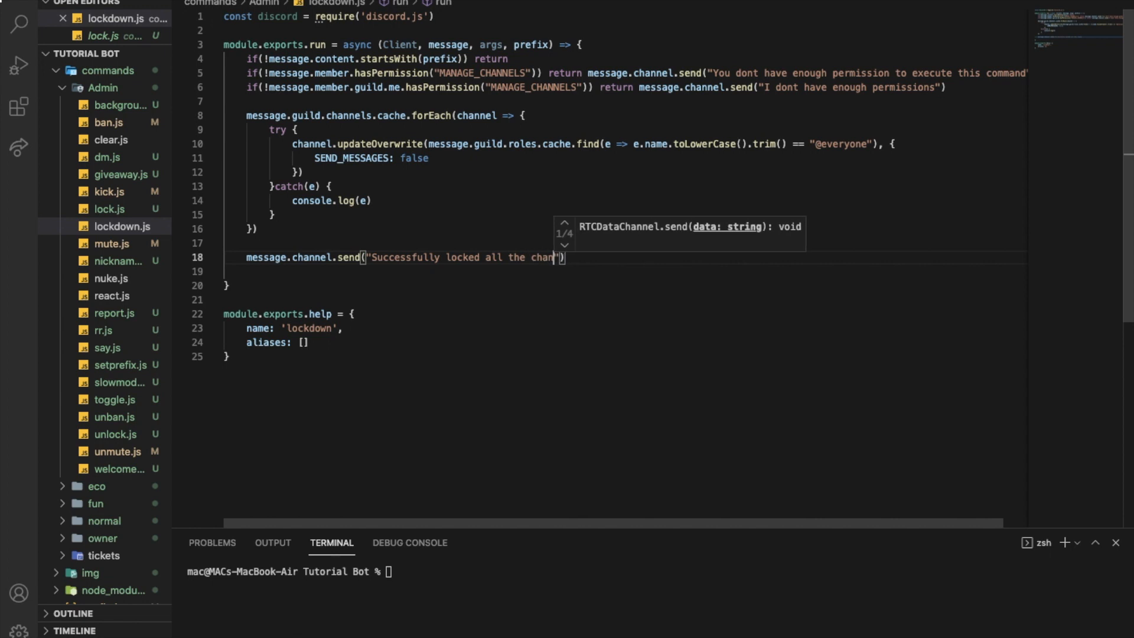
type("nels")
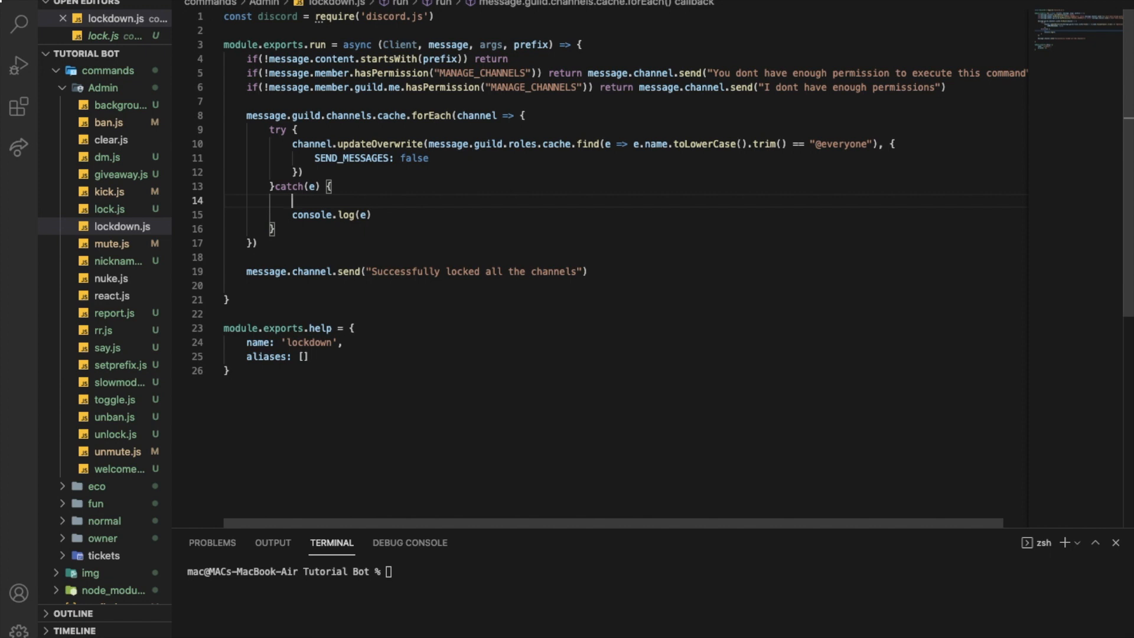
- Make the catch block reply `I couldn't lock ${channel}`, then start the bot with node
type("retu")
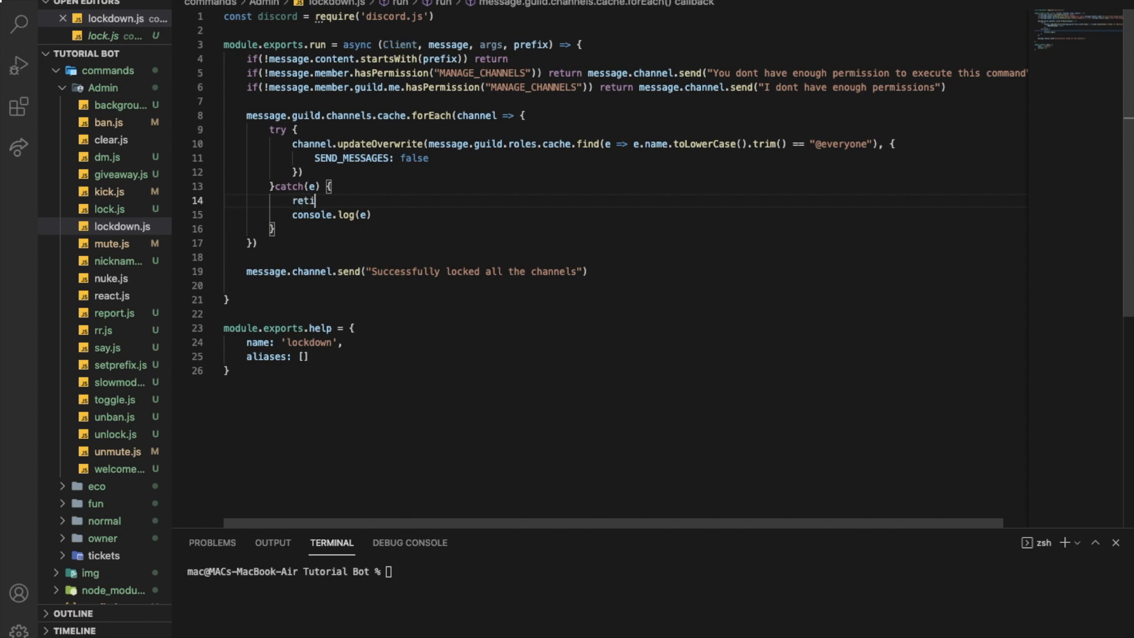
type("urn message.cha")
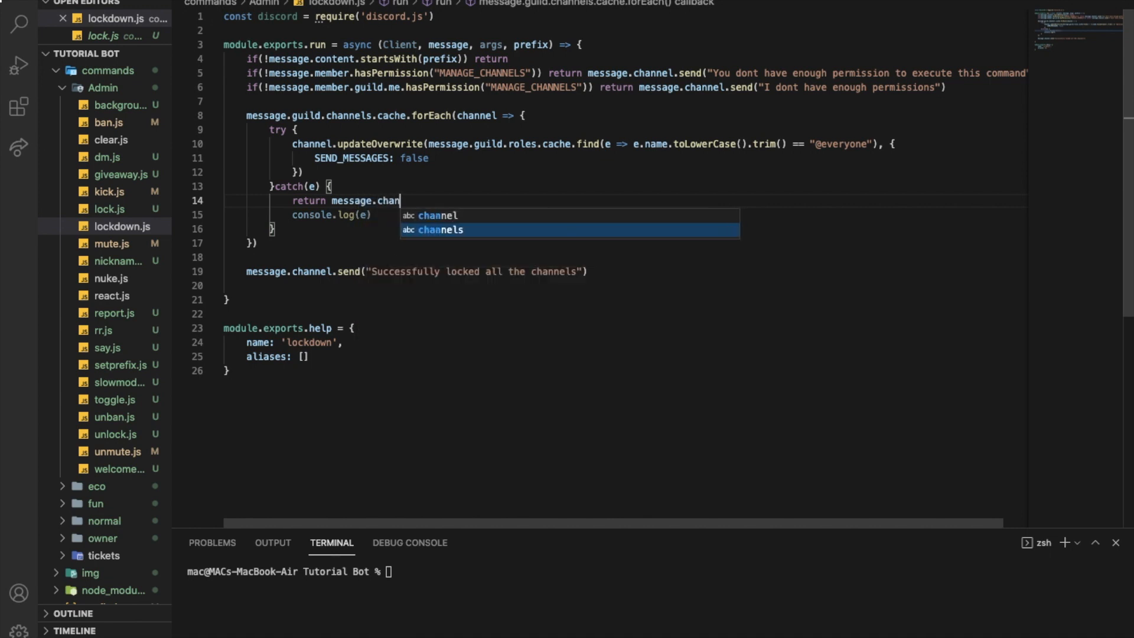
type("nel.send(`I couldn't lock")
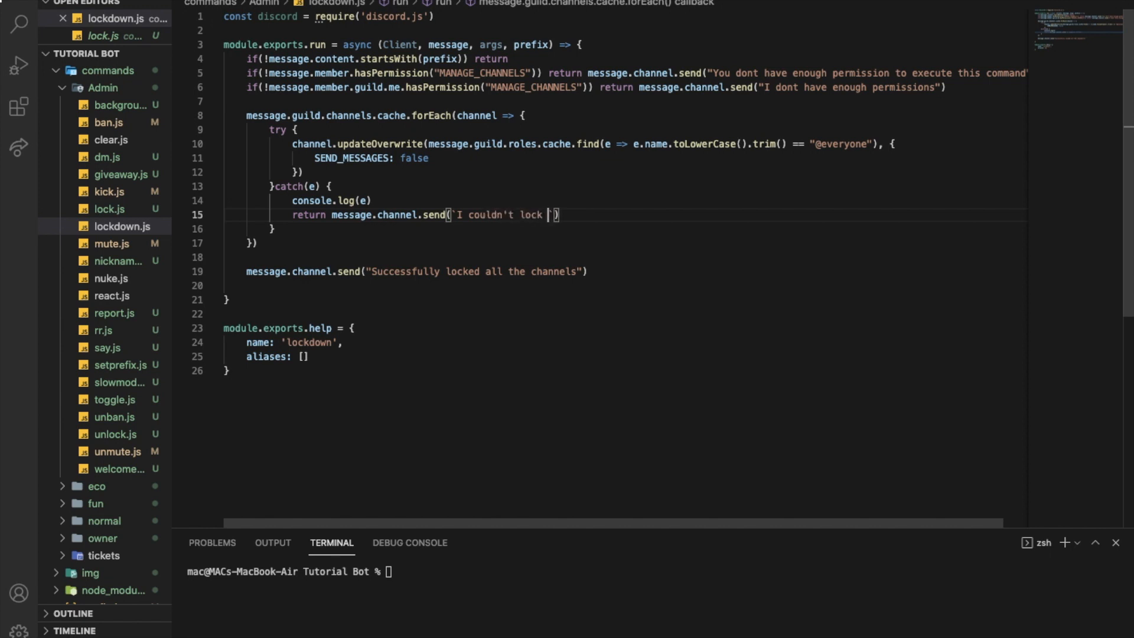
type("${channel")
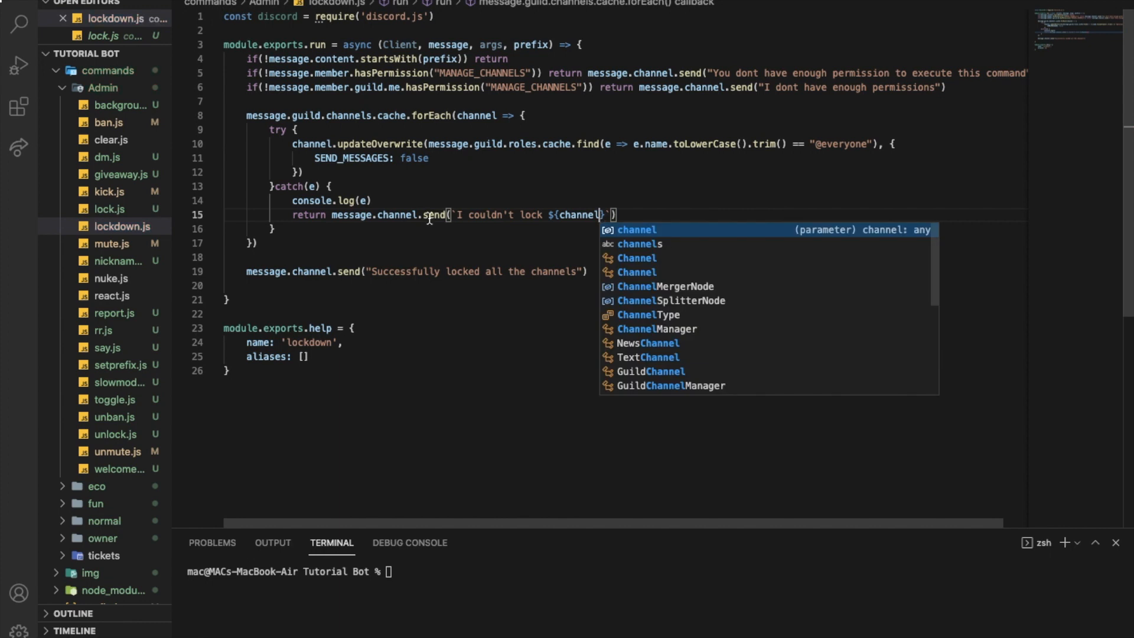
mouse_move(438, 593)
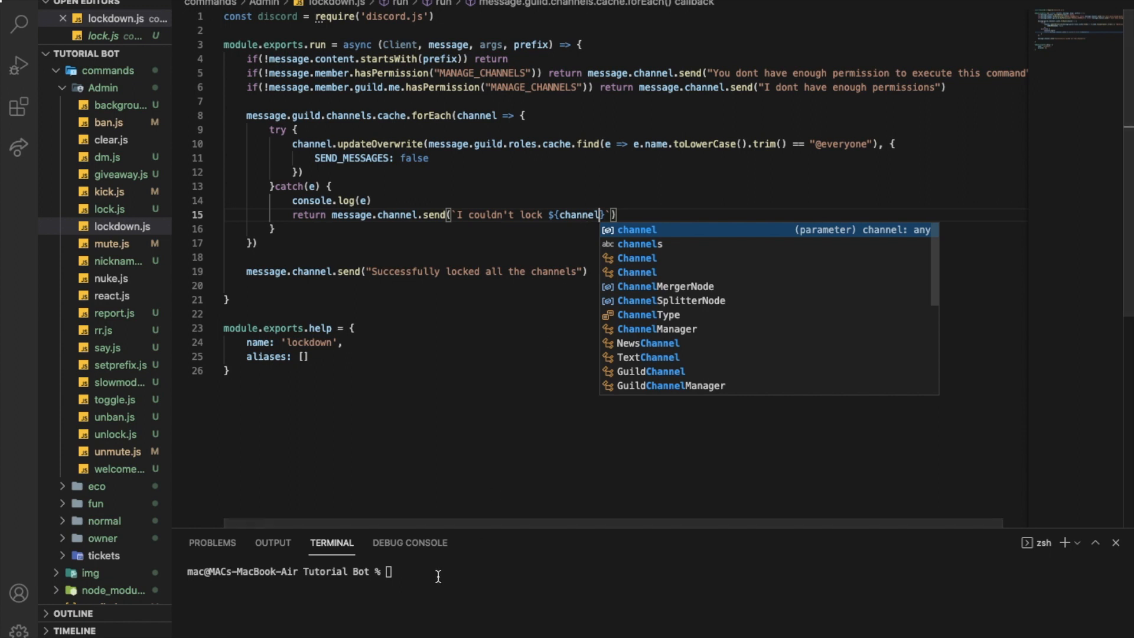
type("node .")
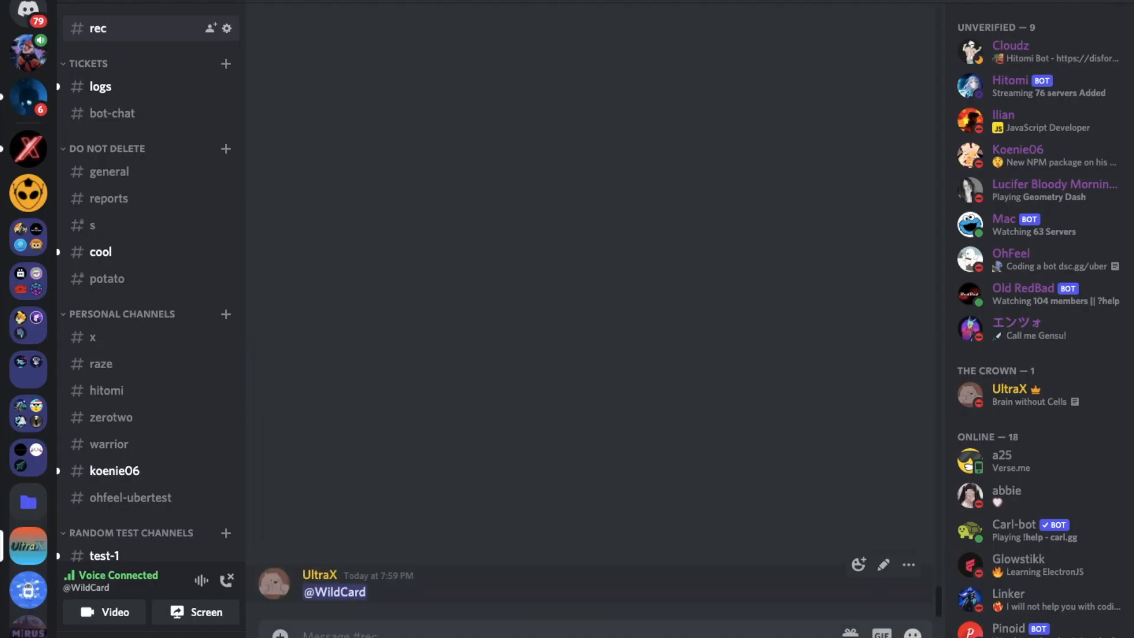
mouse_move(565, 615)
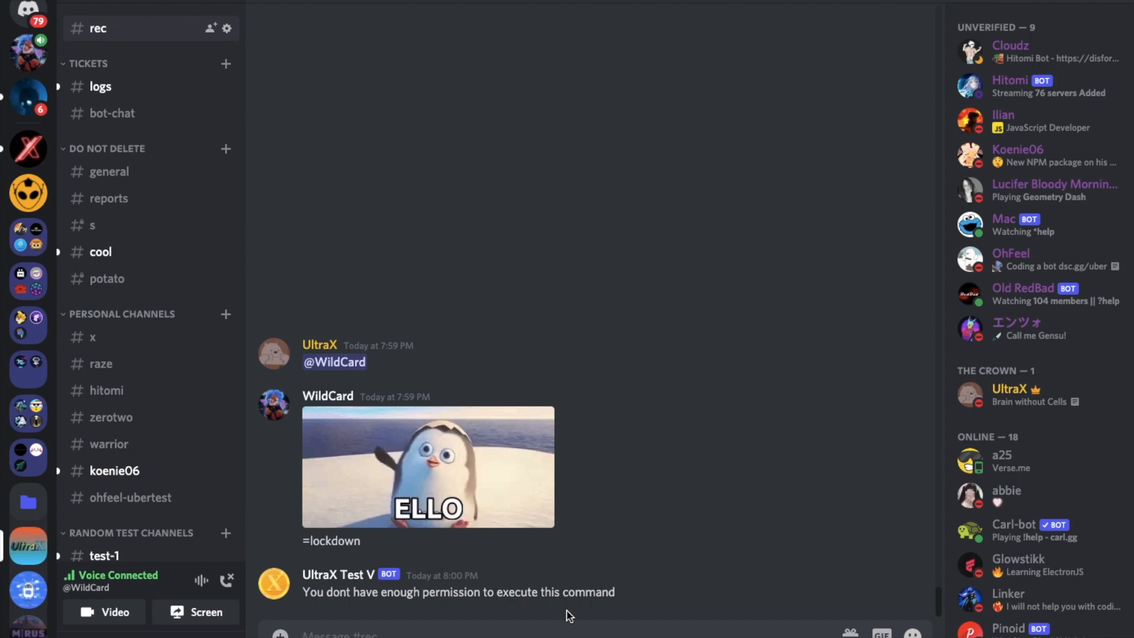
- Send =lockdown in the #rec channel, then type 'Hello' to test messaging
type("=lockdown")
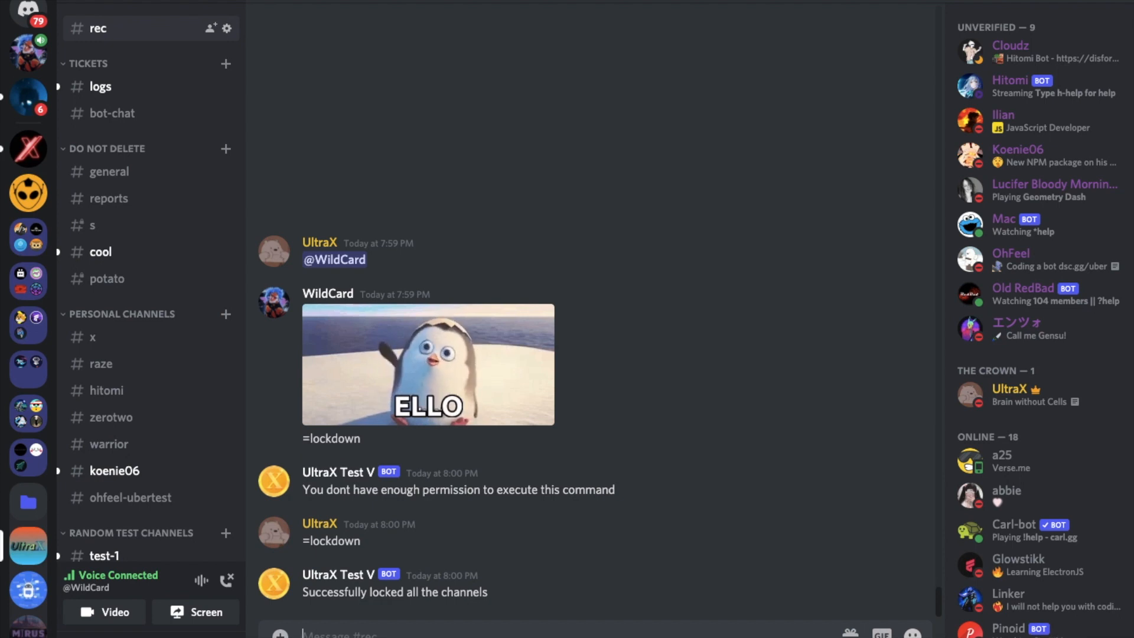
type("Hello")
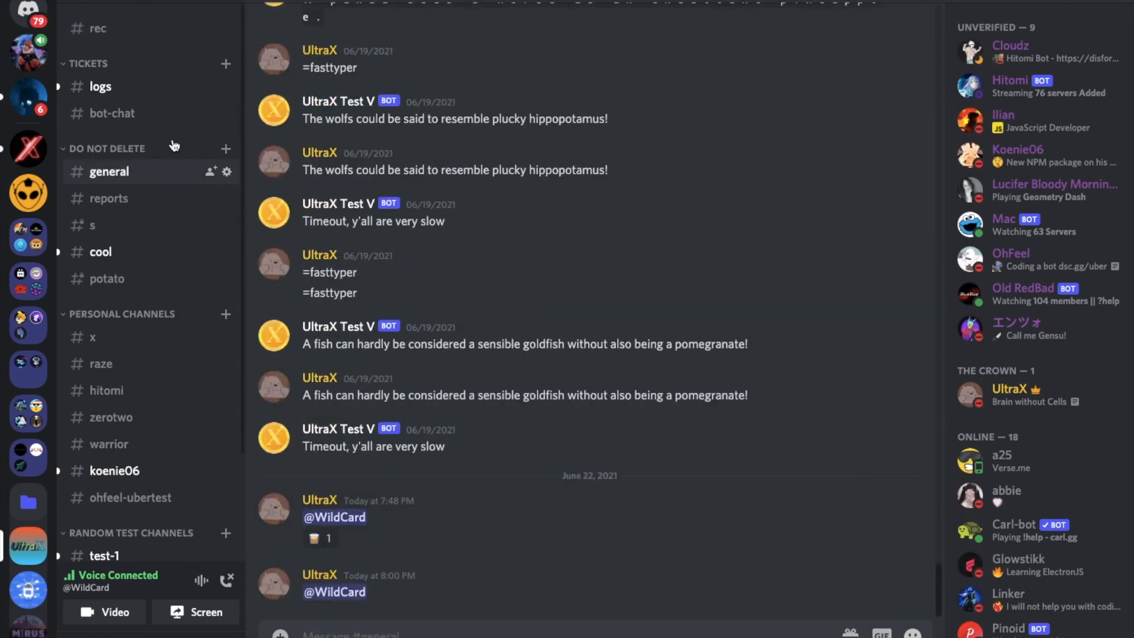
mouse_move(124, 198)
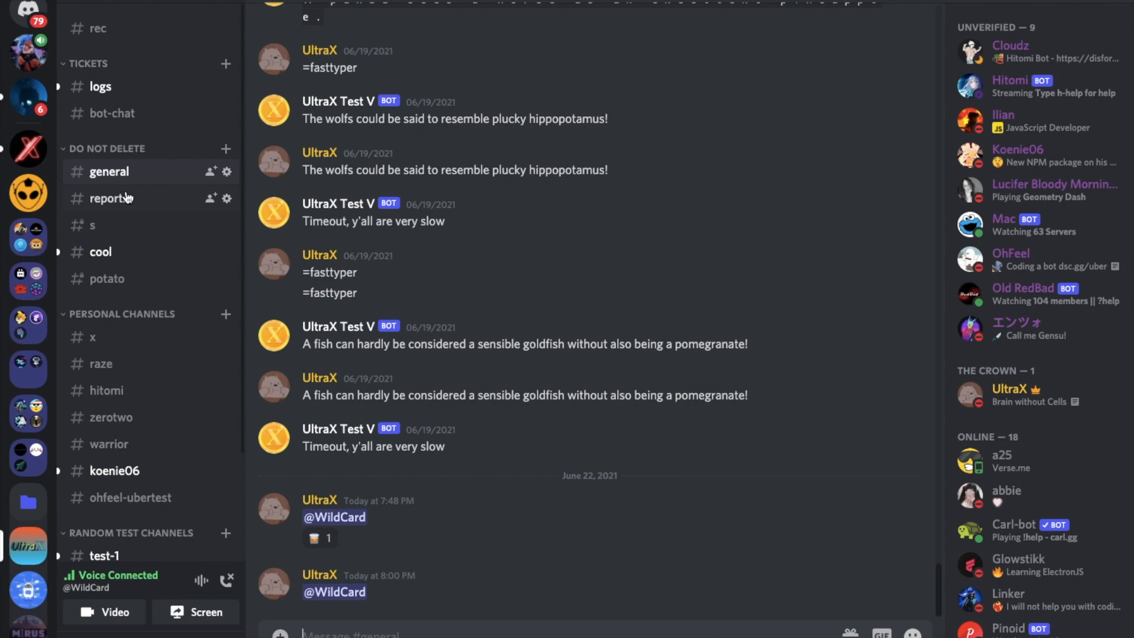
- Switch to the #general channel to verify the lockdown
left_click(109, 197)
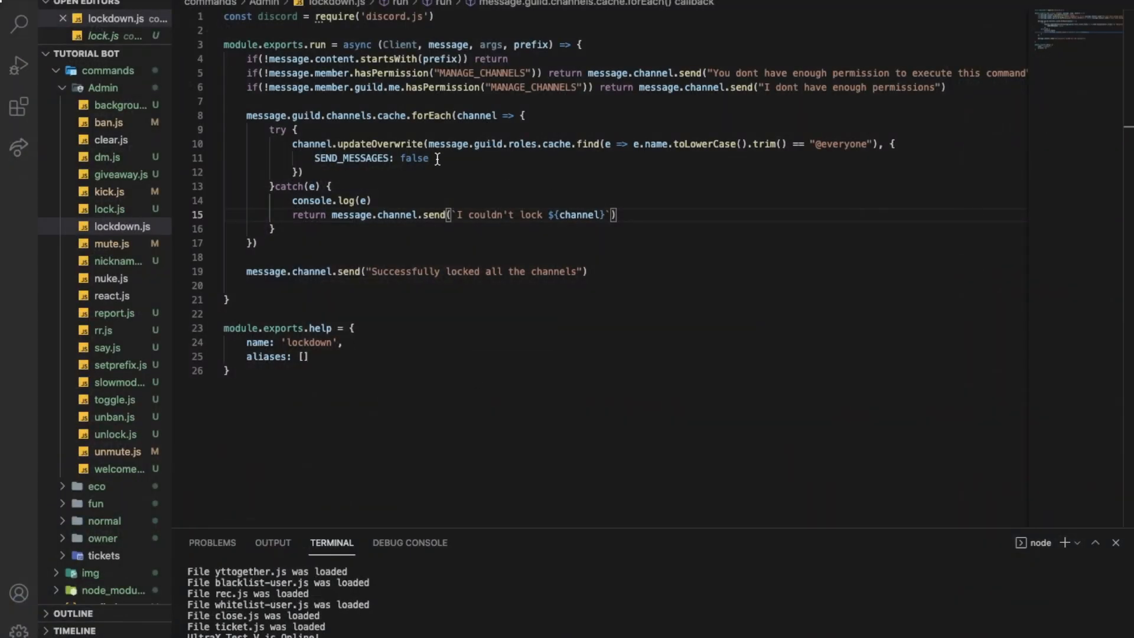
double_click(414, 158)
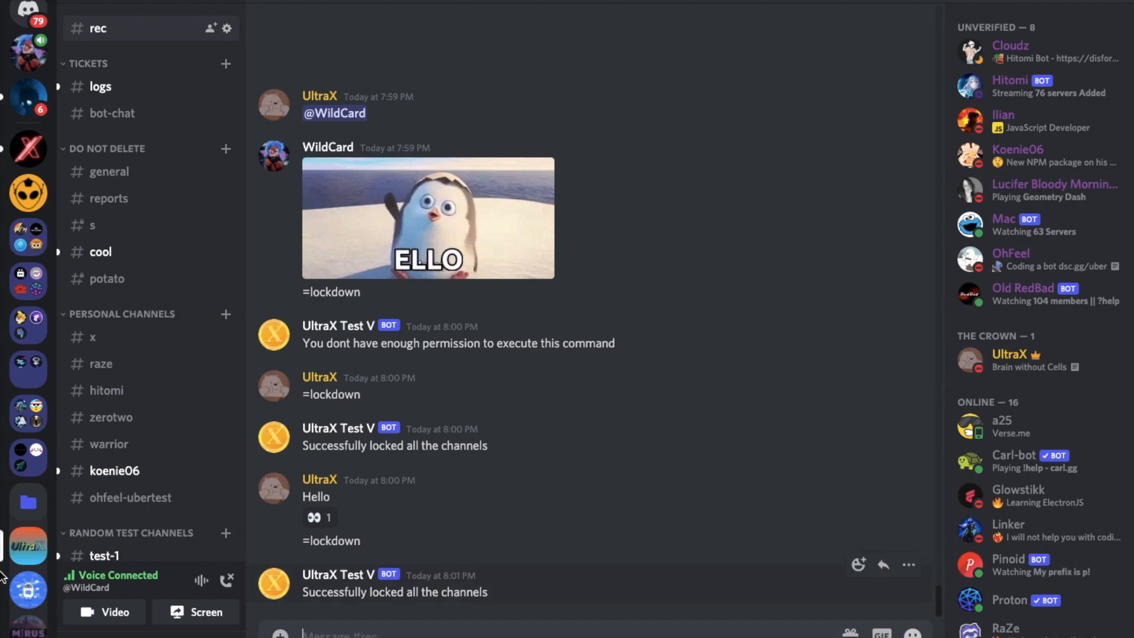
mouse_move(354, 457)
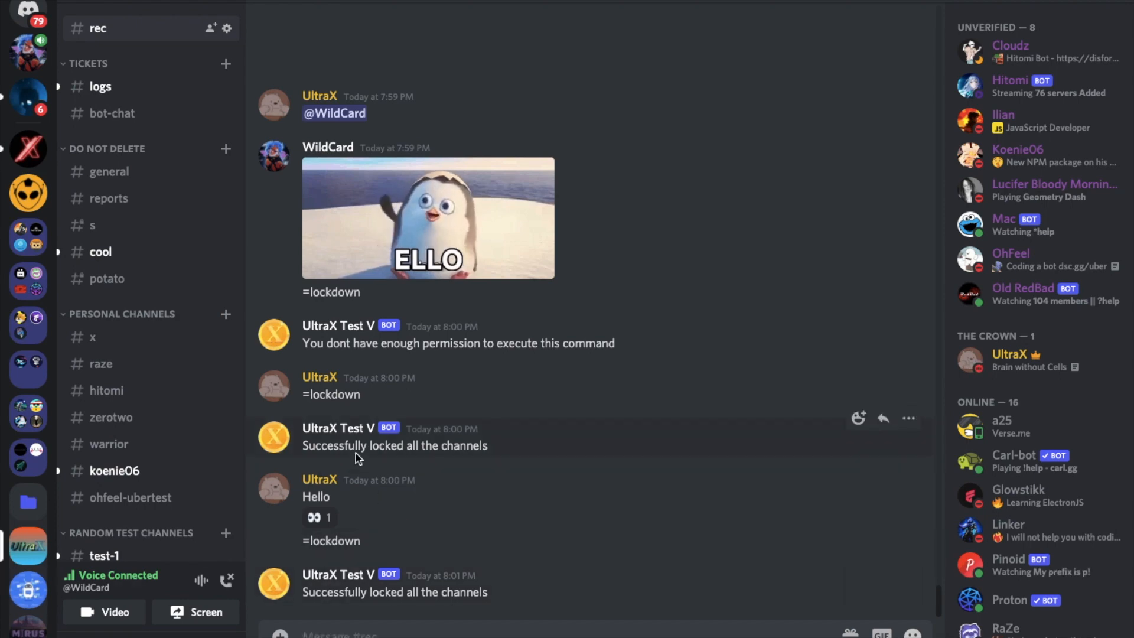